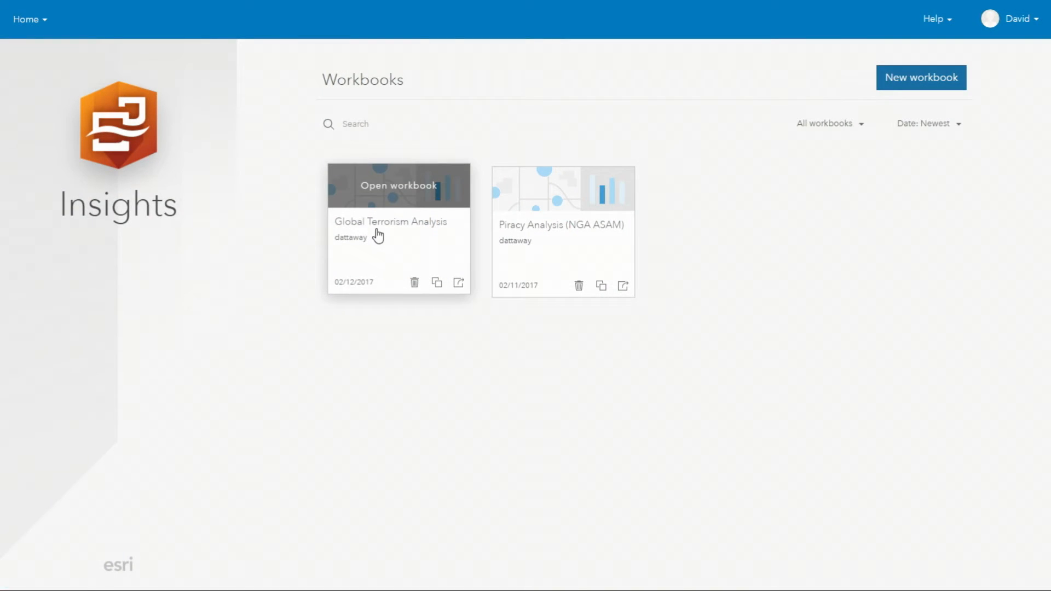
mouse_move(470, 235)
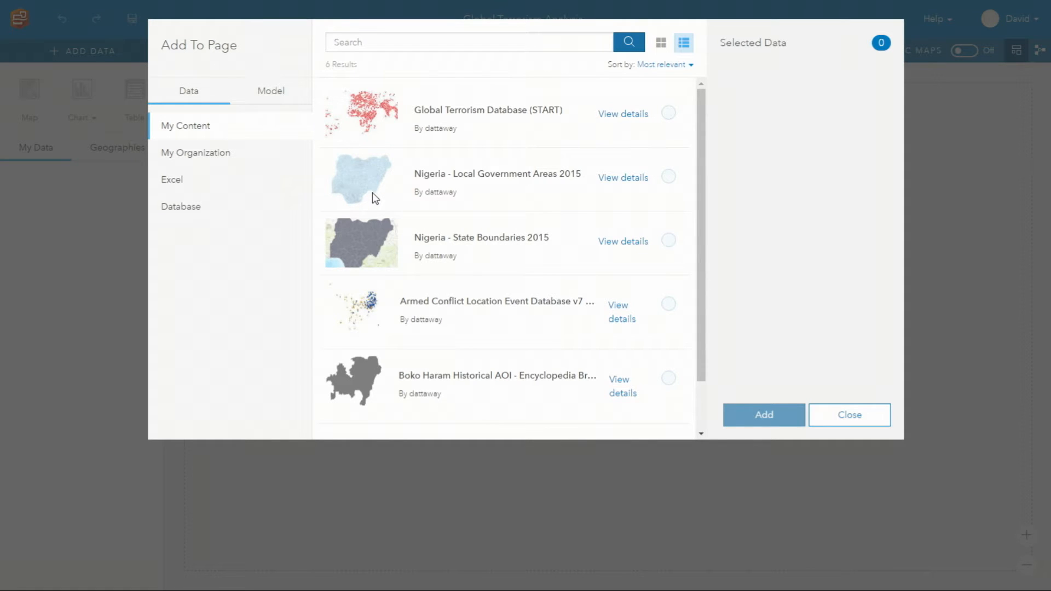
- Add the Global Terrorism Database dataset and widen its world incident map
click(668, 112)
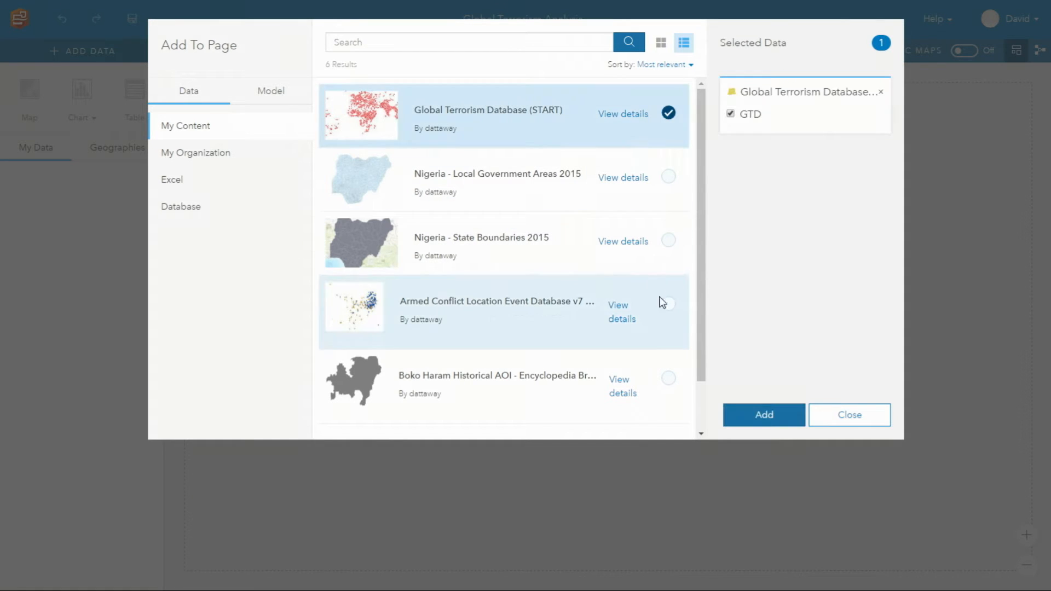
click(763, 414)
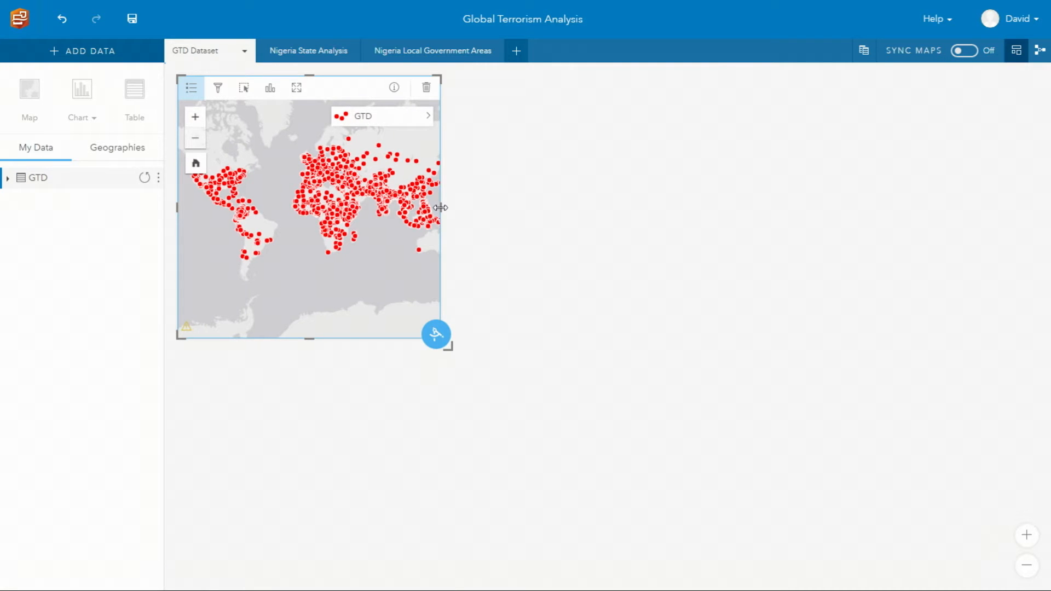
drag(441, 206, 476, 214)
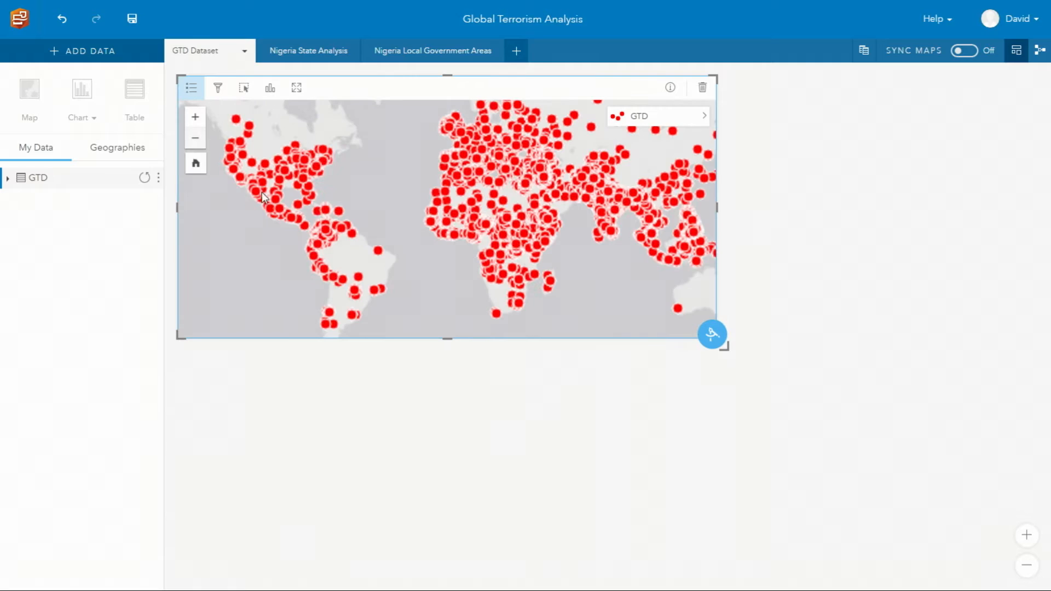
- Chart GTD incident counts over the Time field and widen the timeline card
click(8, 177)
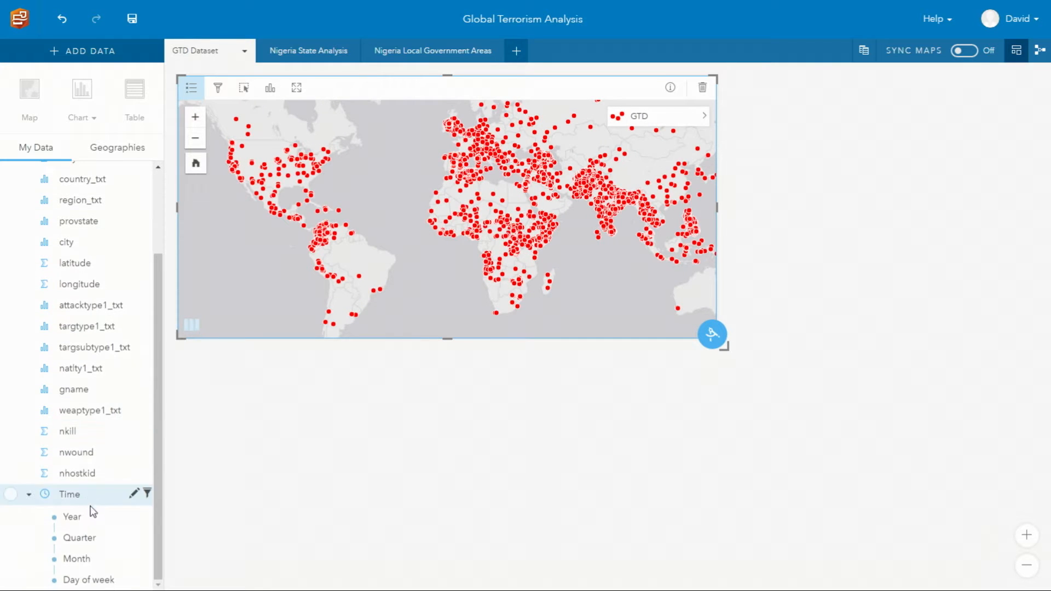
click(69, 494)
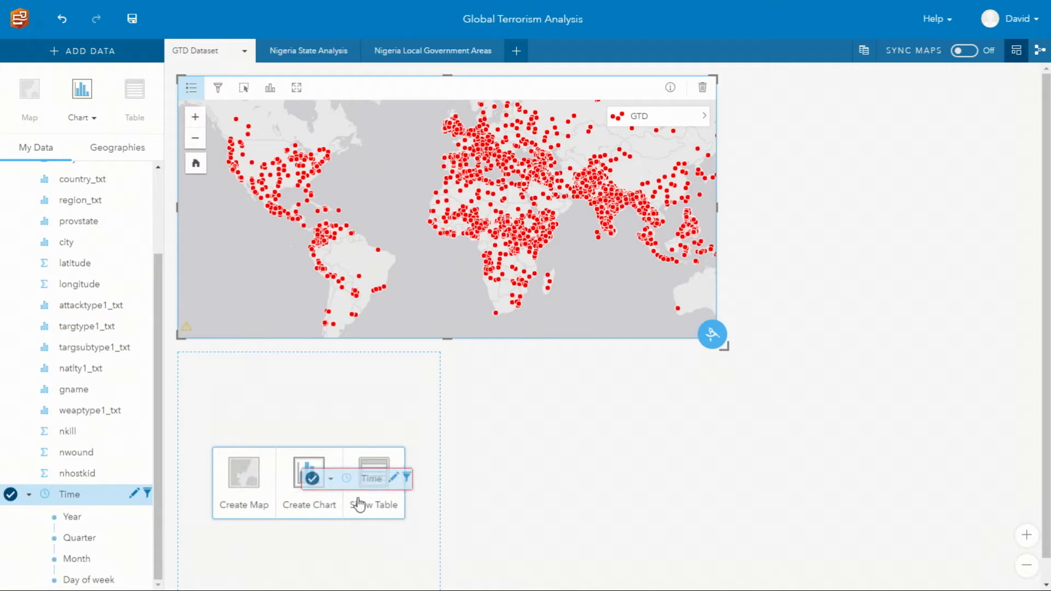
click(309, 482)
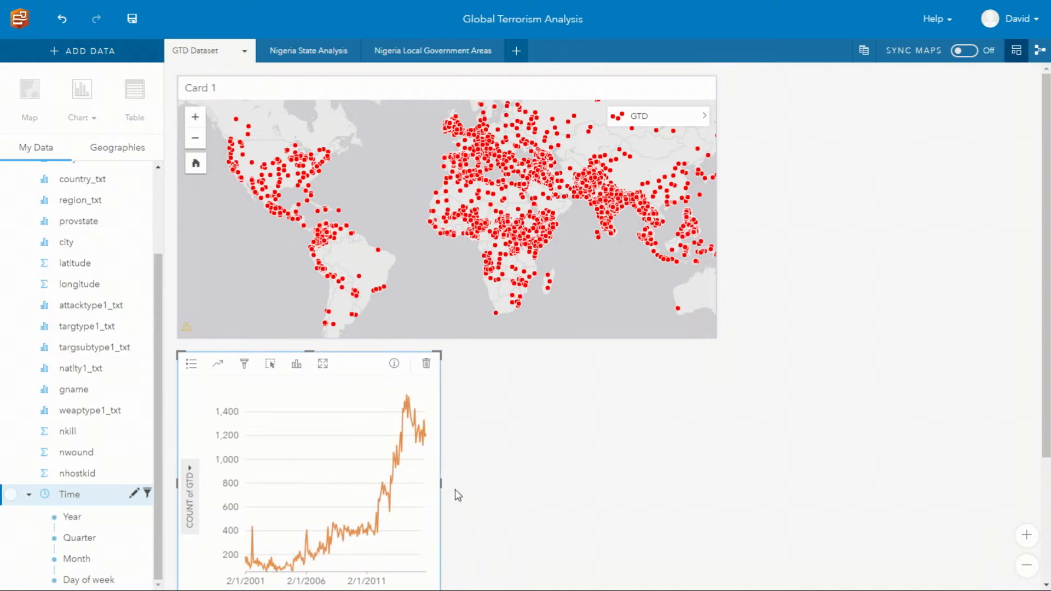
drag(440, 483, 695, 482)
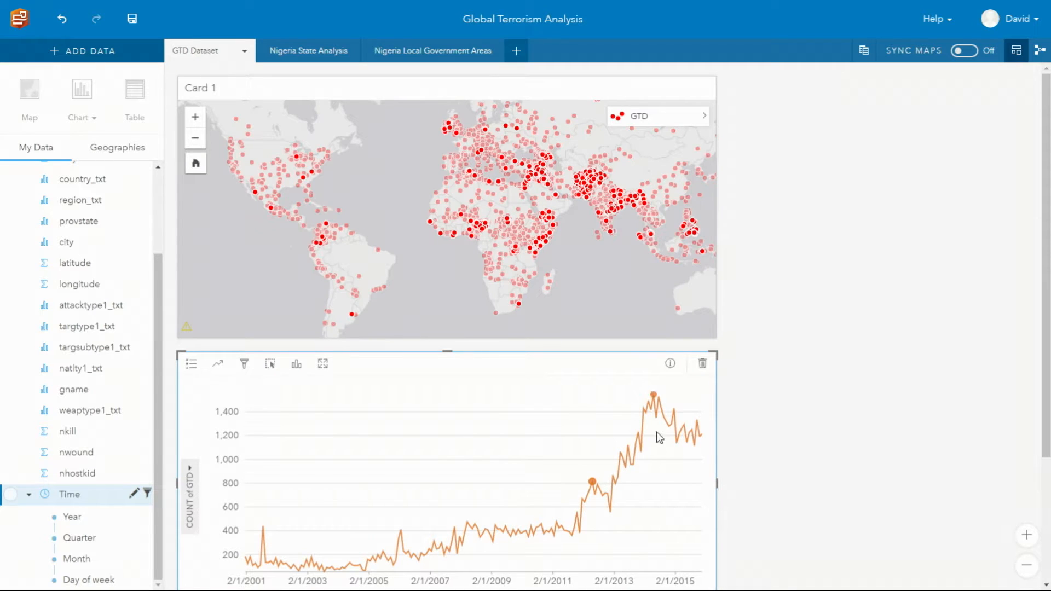
mouse_move(654, 396)
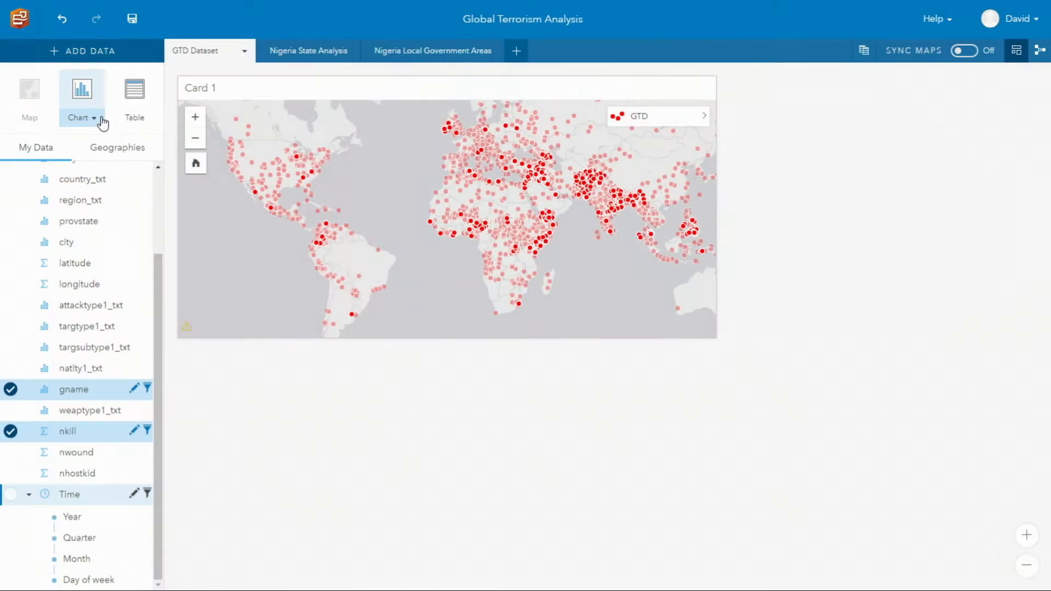
- Build a treemap of nkill by gname and filter out Unknown groups via a 'unkn' search
click(79, 94)
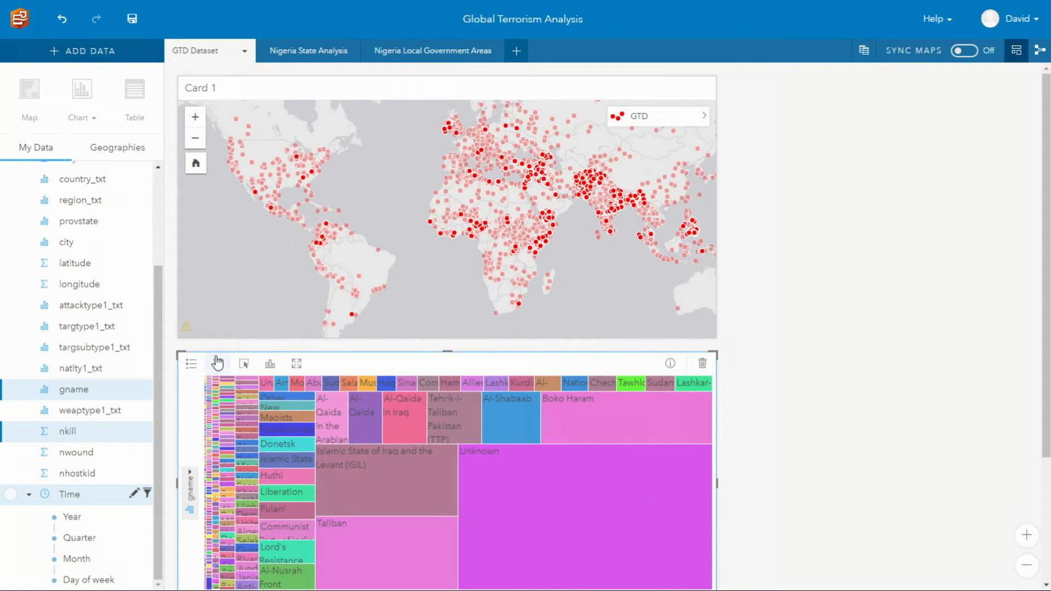
click(216, 363)
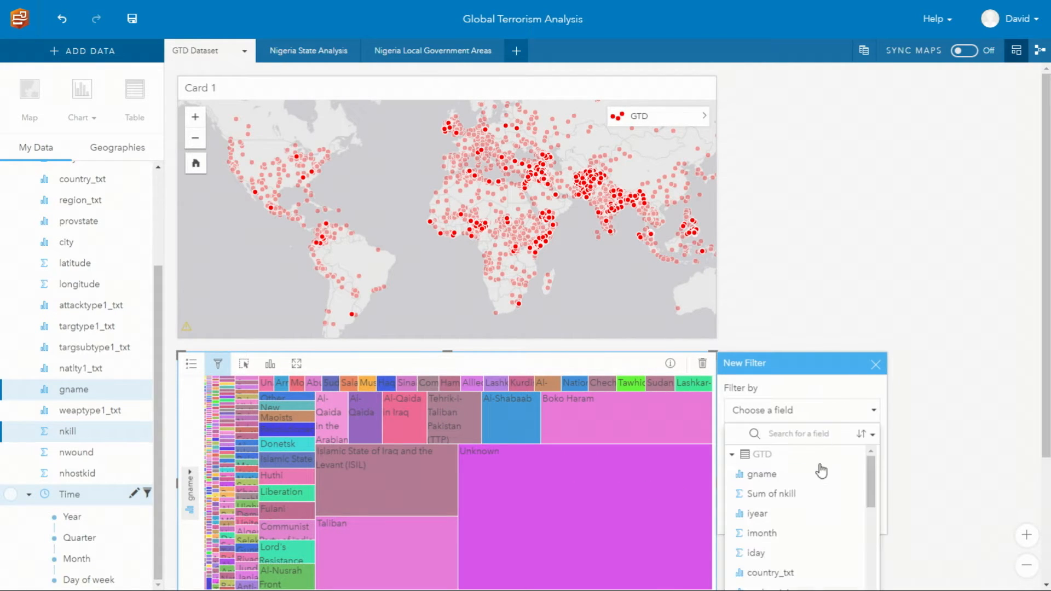
click(760, 474)
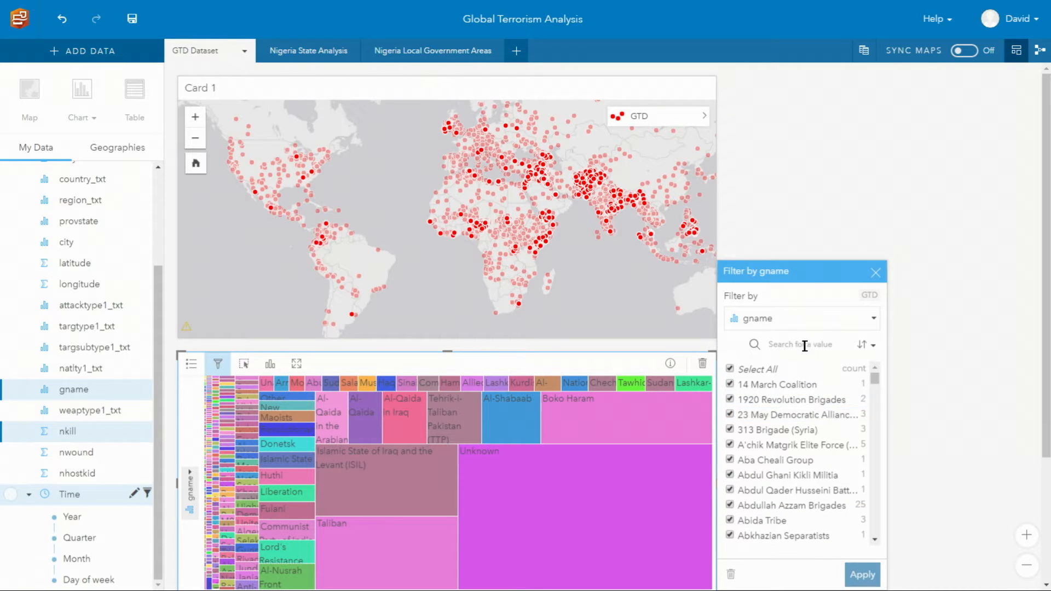
text(unkn)
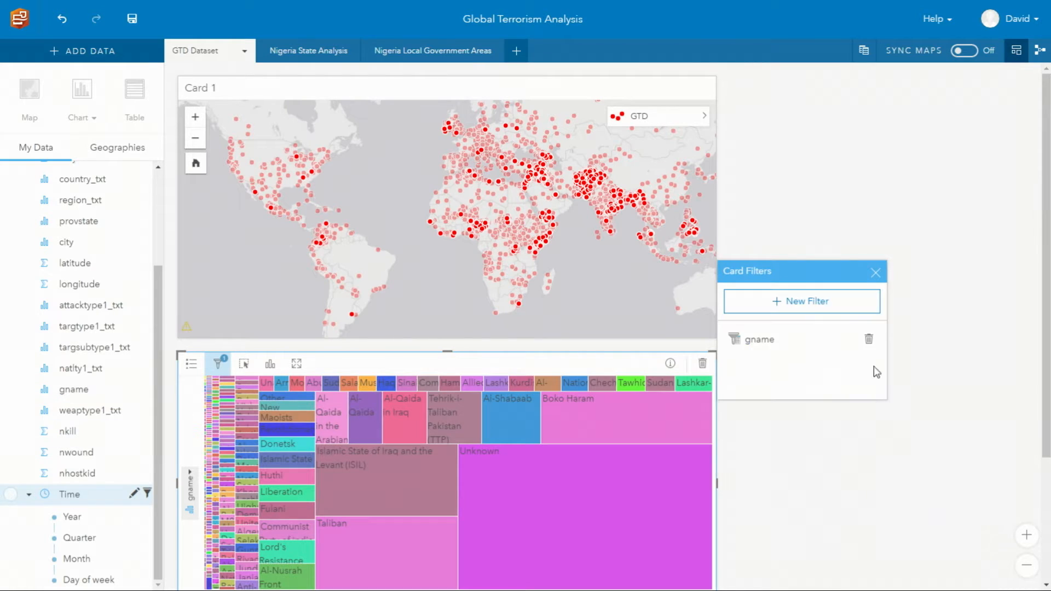
click(876, 273)
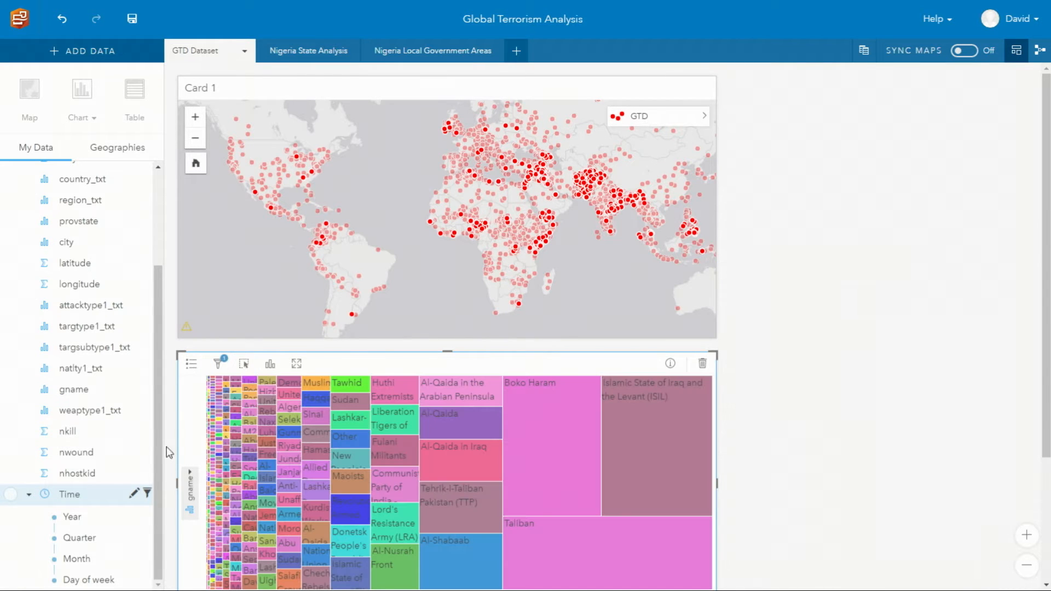
- Chart fatalities by Year and map the Boko Haram selection in a new card
click(72, 516)
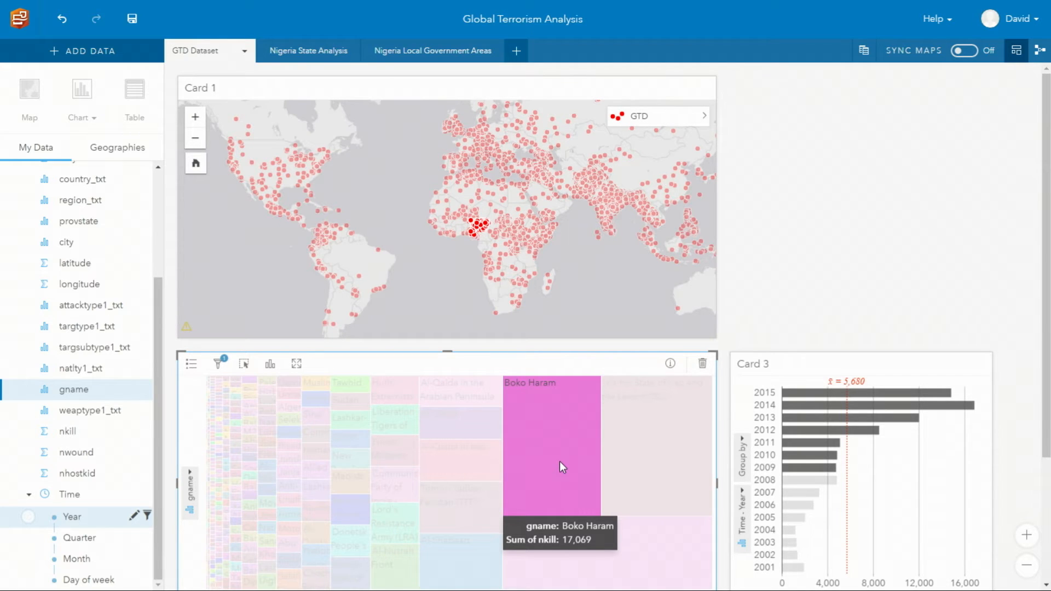
mouse_move(562, 332)
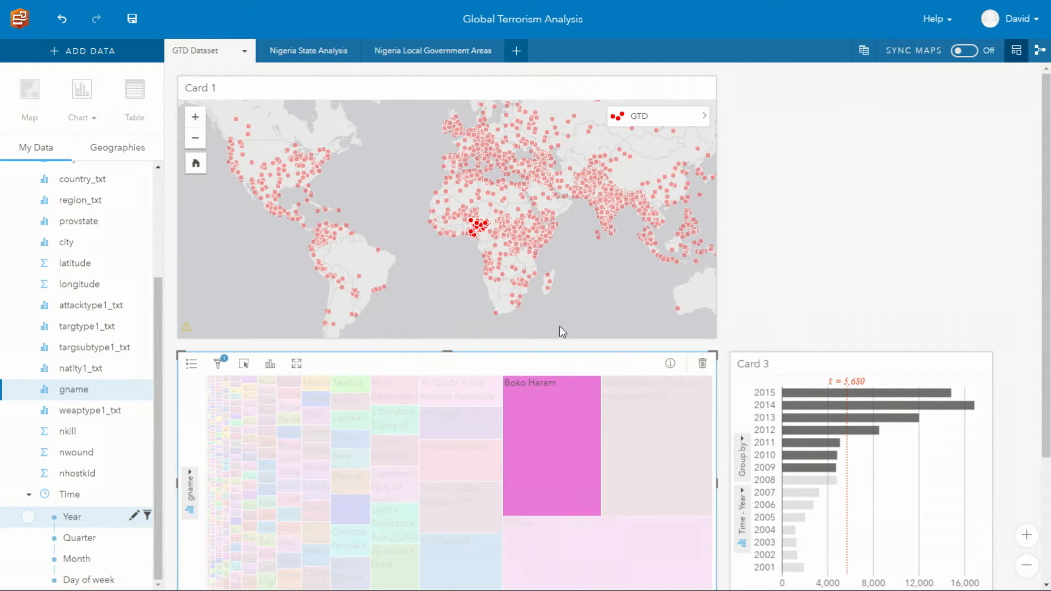
click(478, 228)
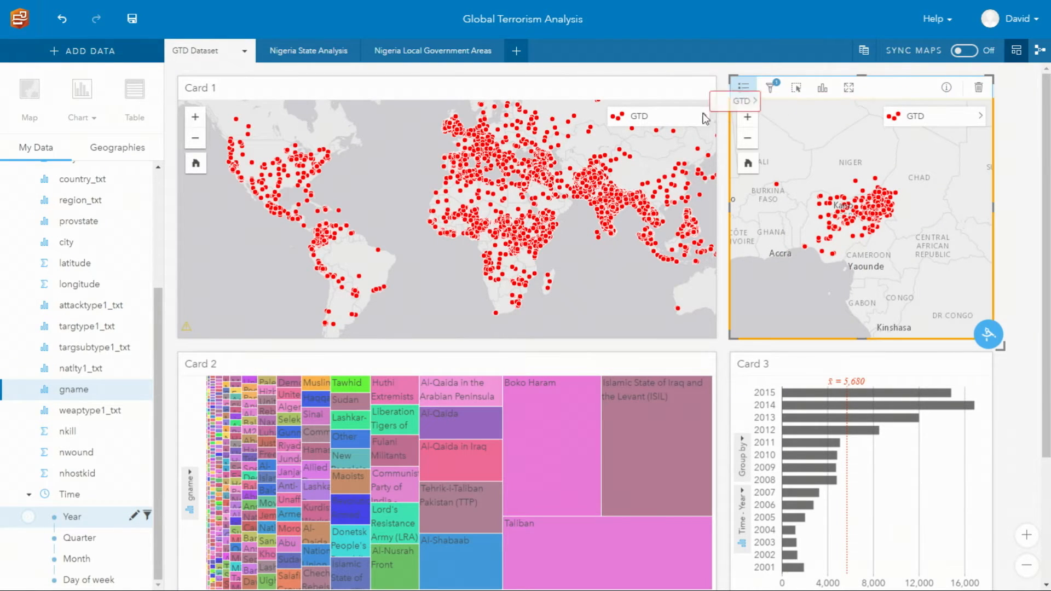
- On the Nigeria State Analysis page, browse My Organization datasets in Add Data
click(284, 50)
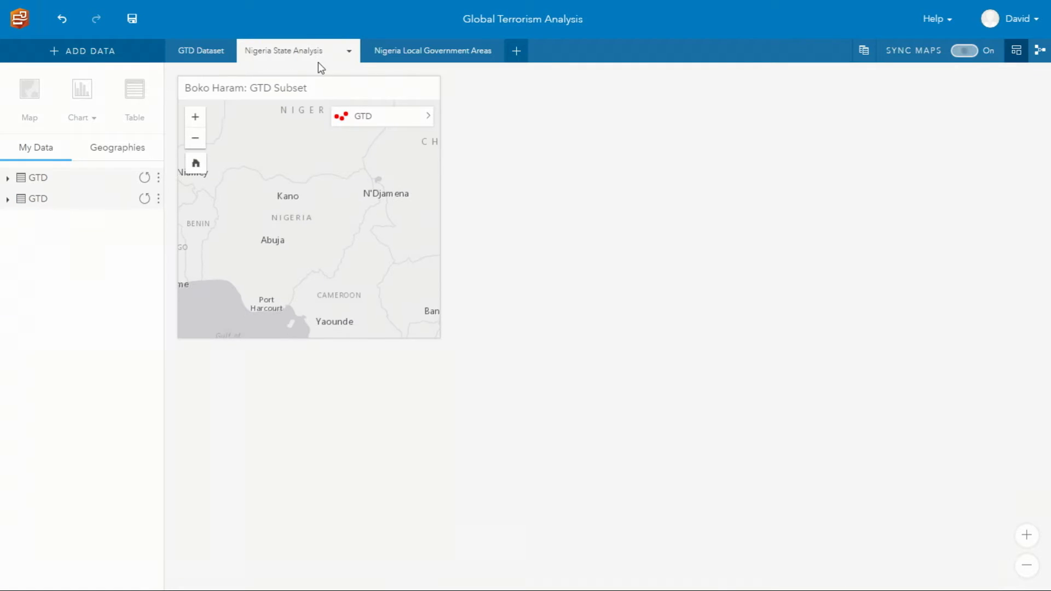
click(83, 50)
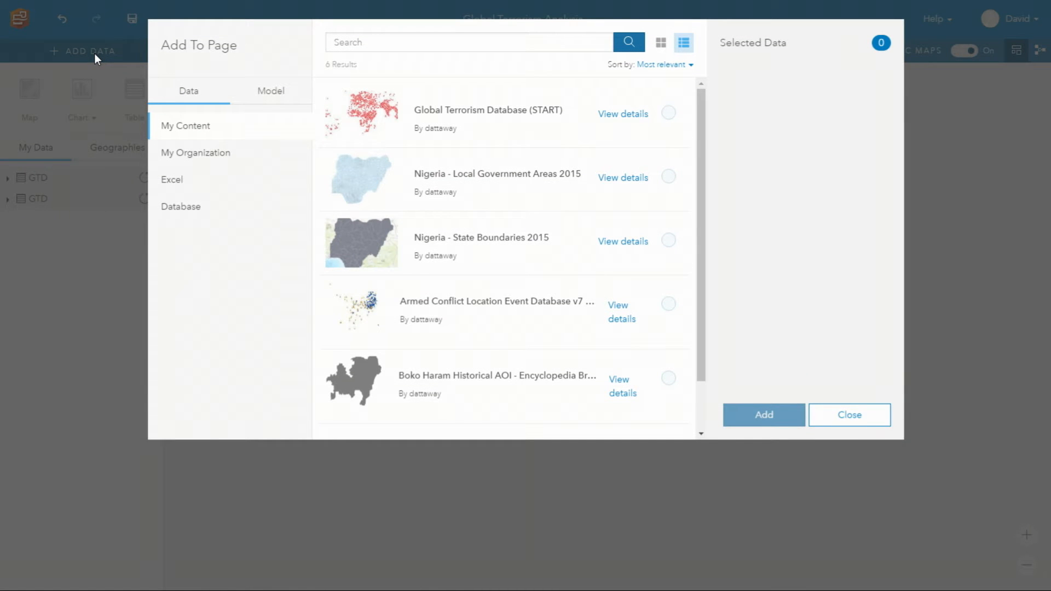
mouse_move(204, 156)
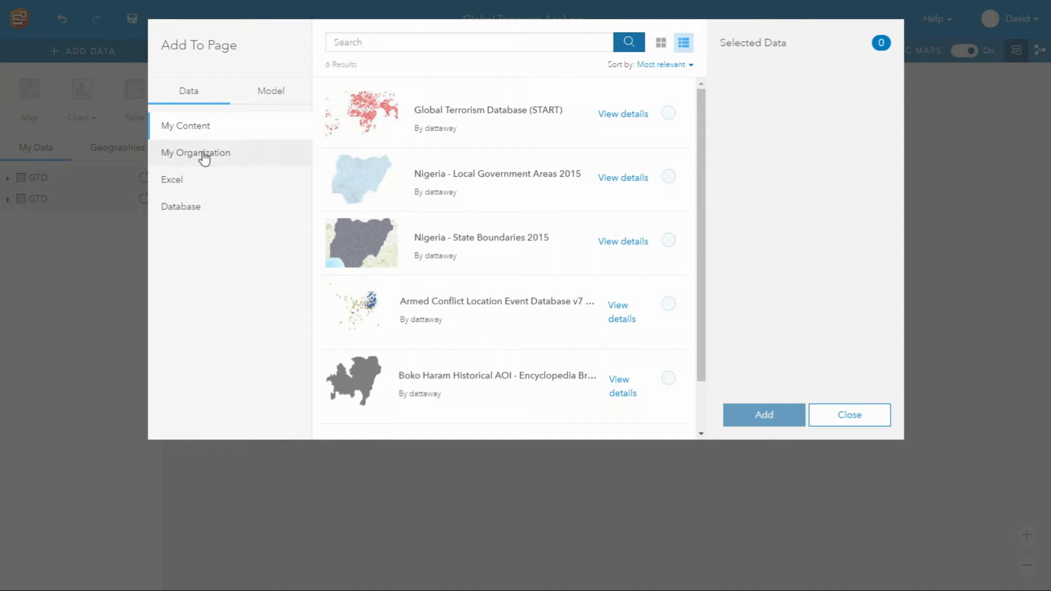
click(172, 179)
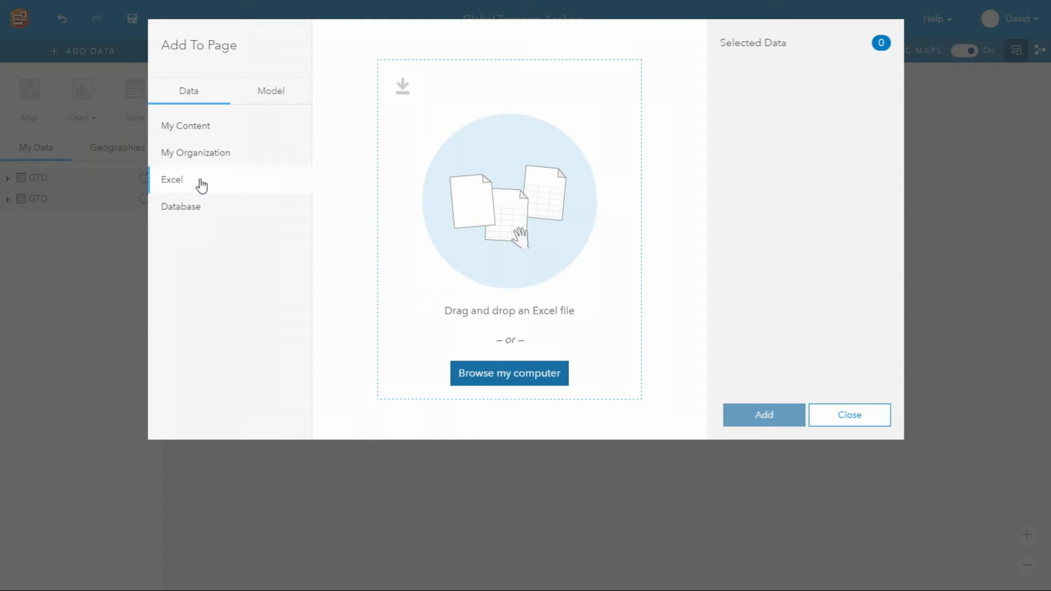
click(195, 152)
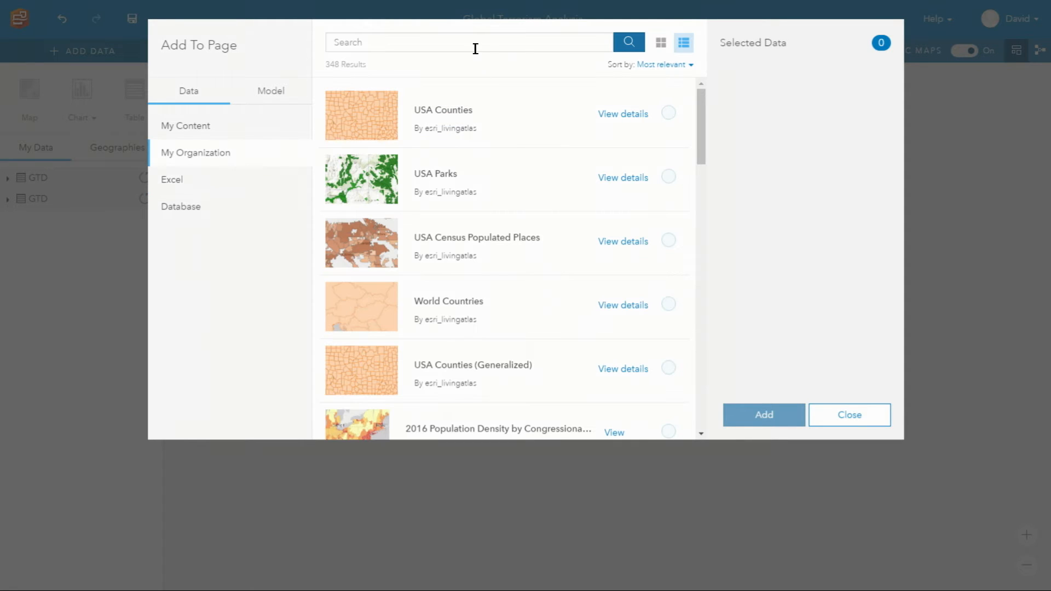
- Search 'boko haram' and add the Boko Haram Historical AOI layer
text(b)
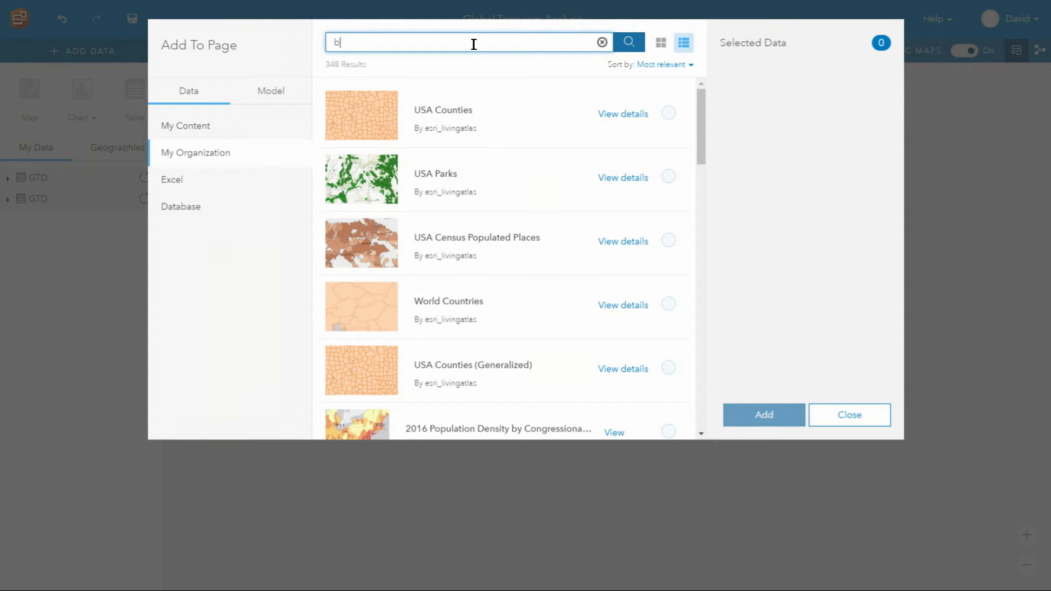
text(oko har)
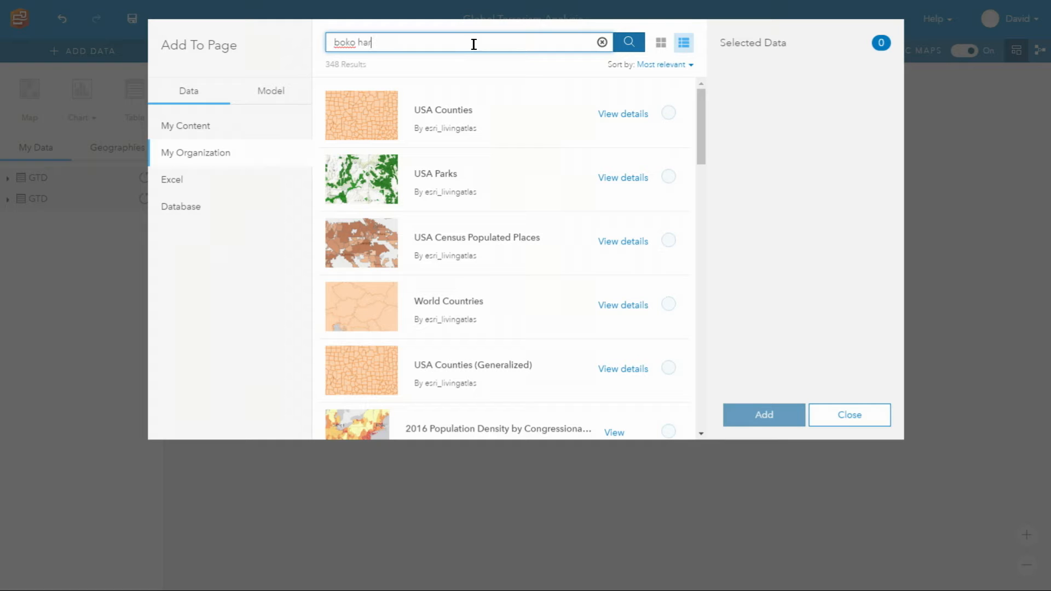
text(am)
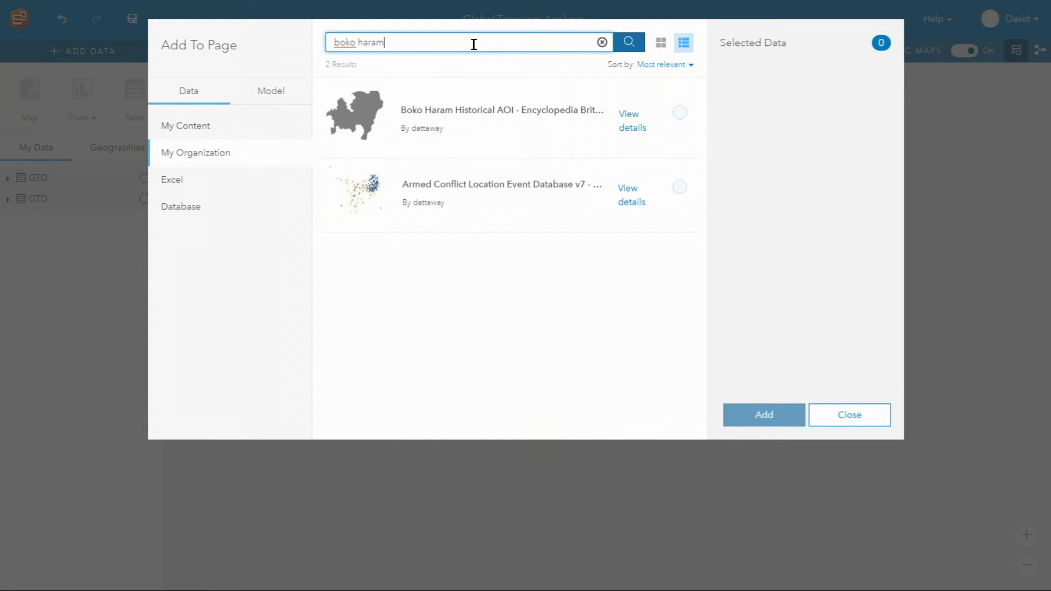
click(679, 111)
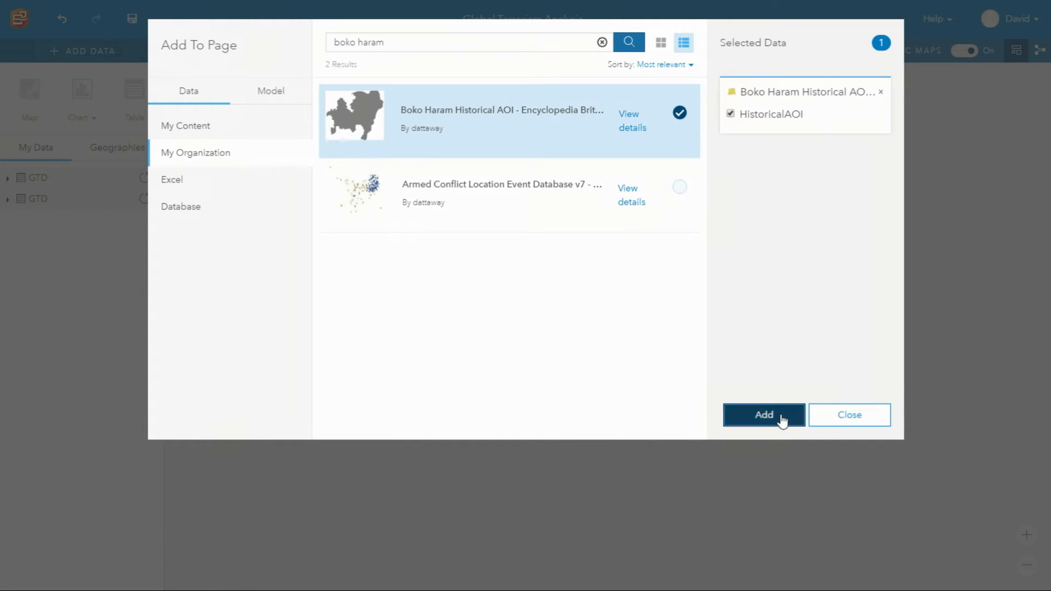
click(764, 414)
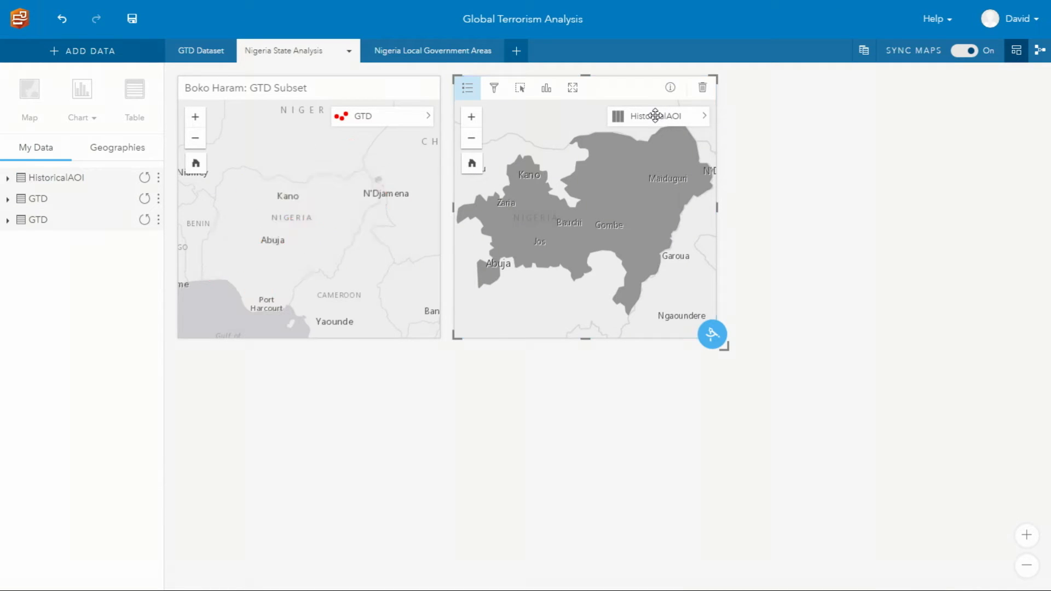
- Run a Spatial Filter keeping GTD incidents that intersect the HistoricalAOI polygon
click(494, 88)
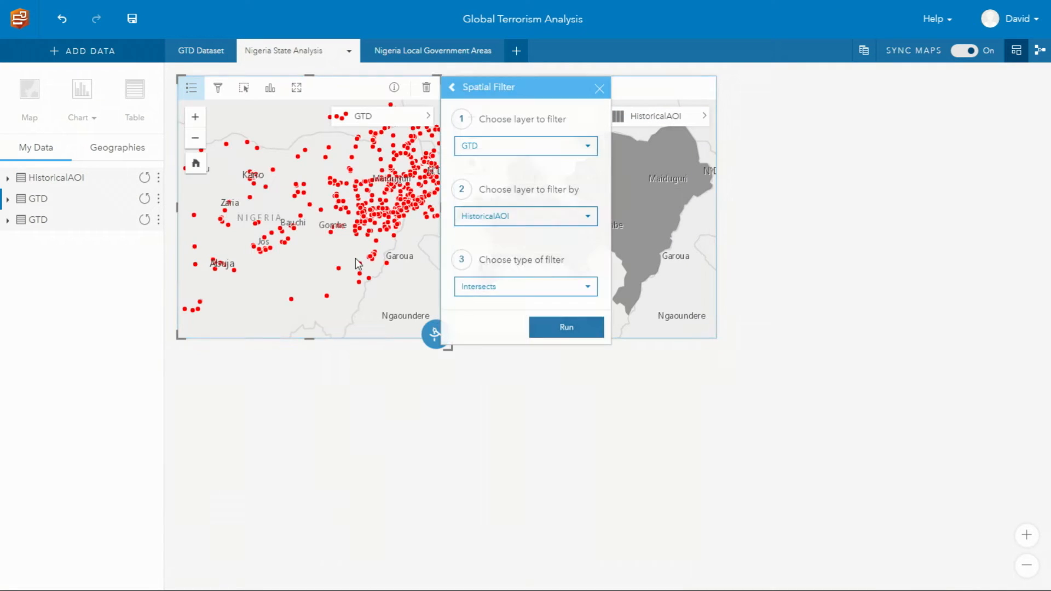
click(565, 327)
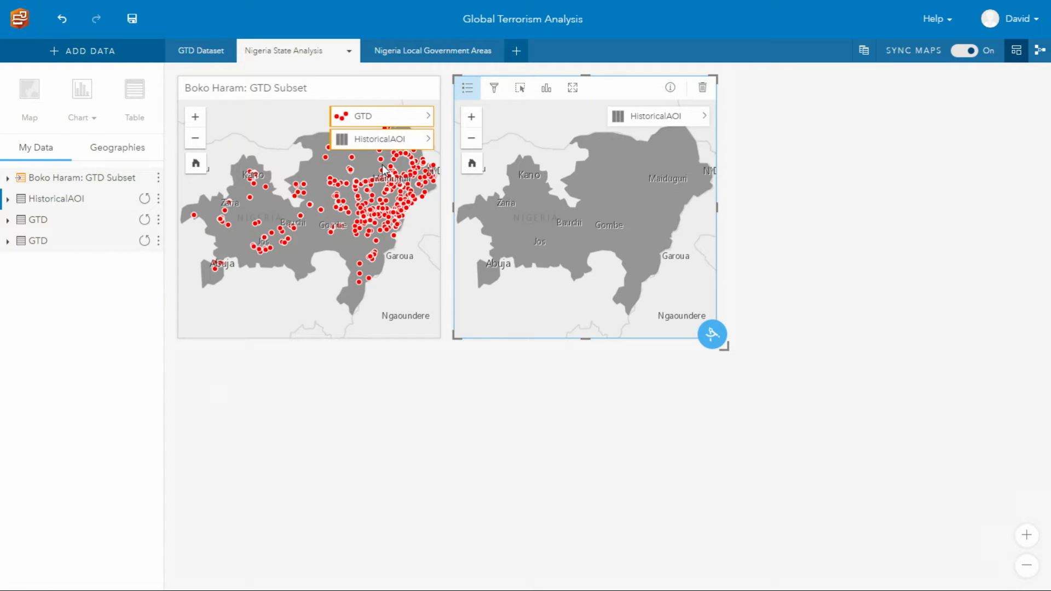
click(6, 178)
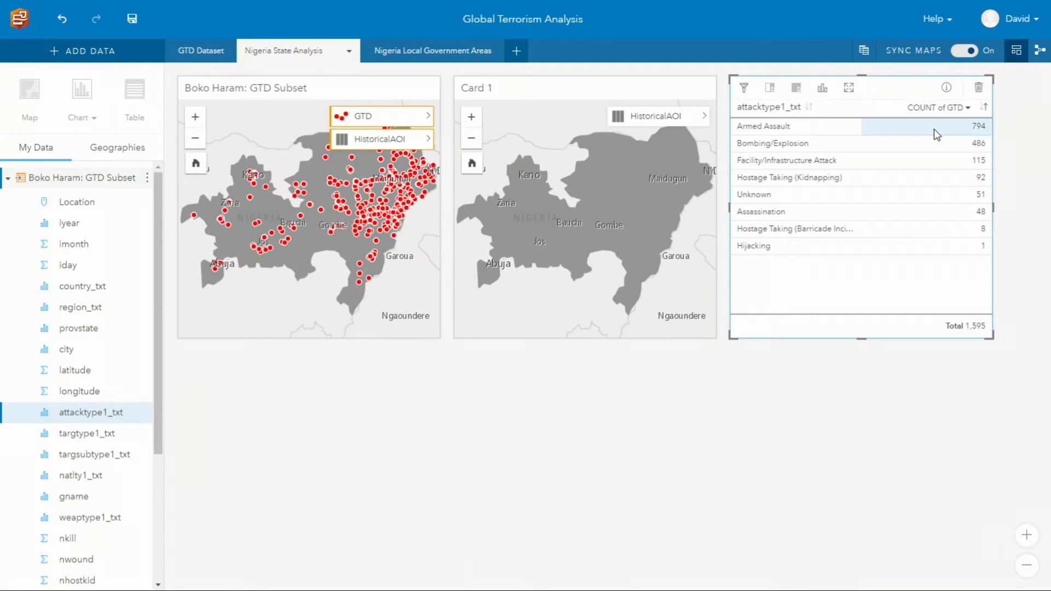
- Cross-filter the map from attack-type rows, ending on Hostage Taking (Kidnapping)
click(763, 126)
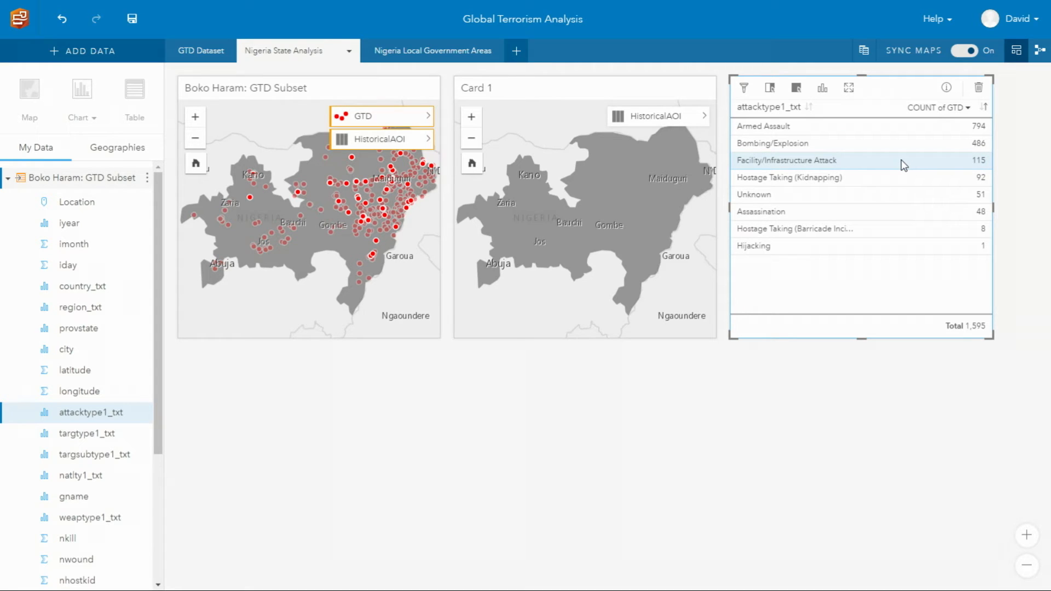
mouse_move(894, 186)
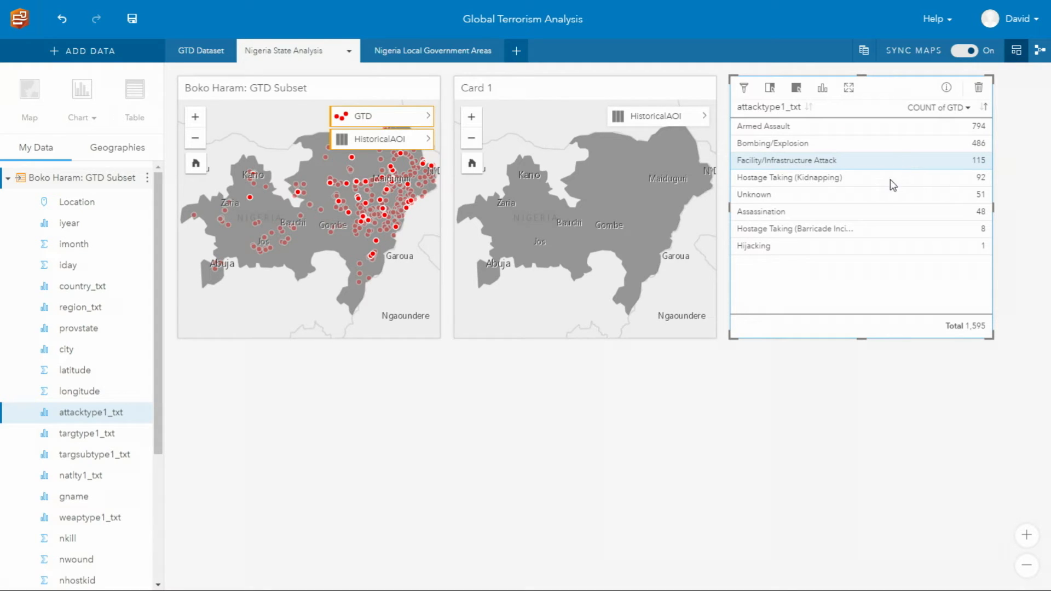
click(789, 178)
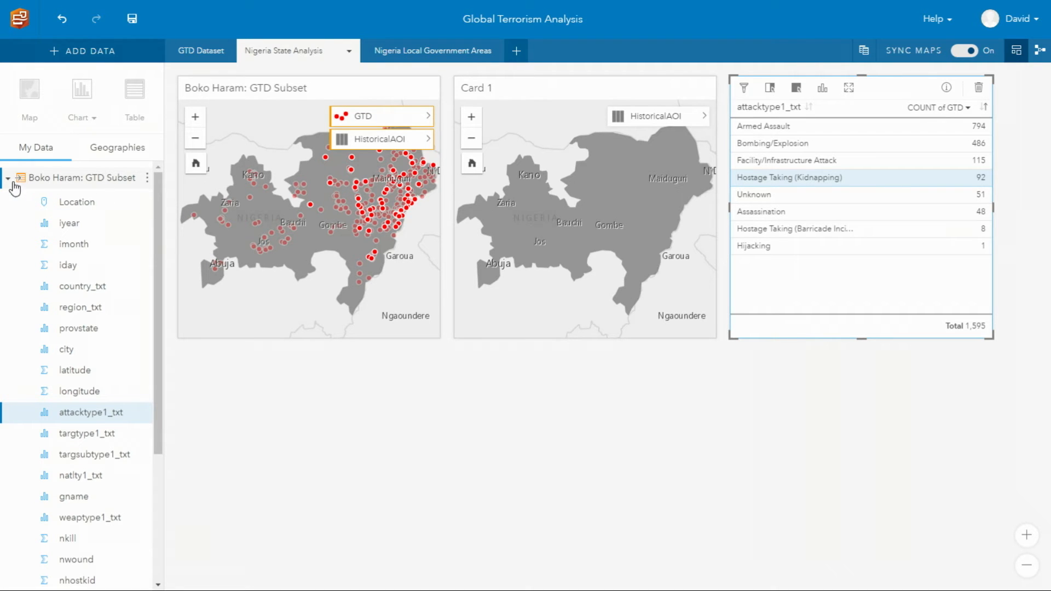
- Add the Armed Conflict Location Event Database dataset from My Content
click(82, 51)
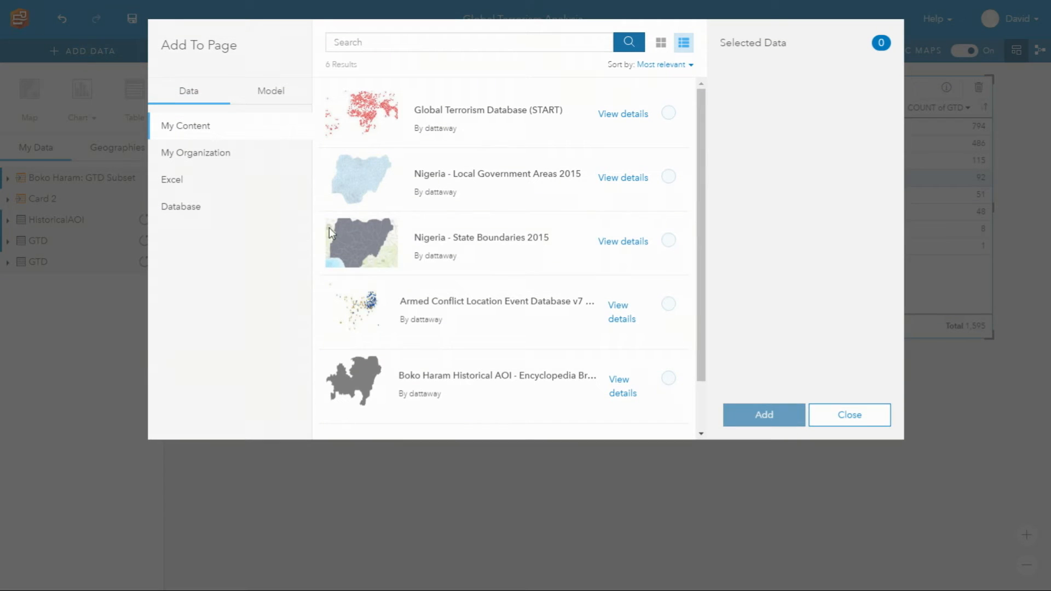
click(667, 303)
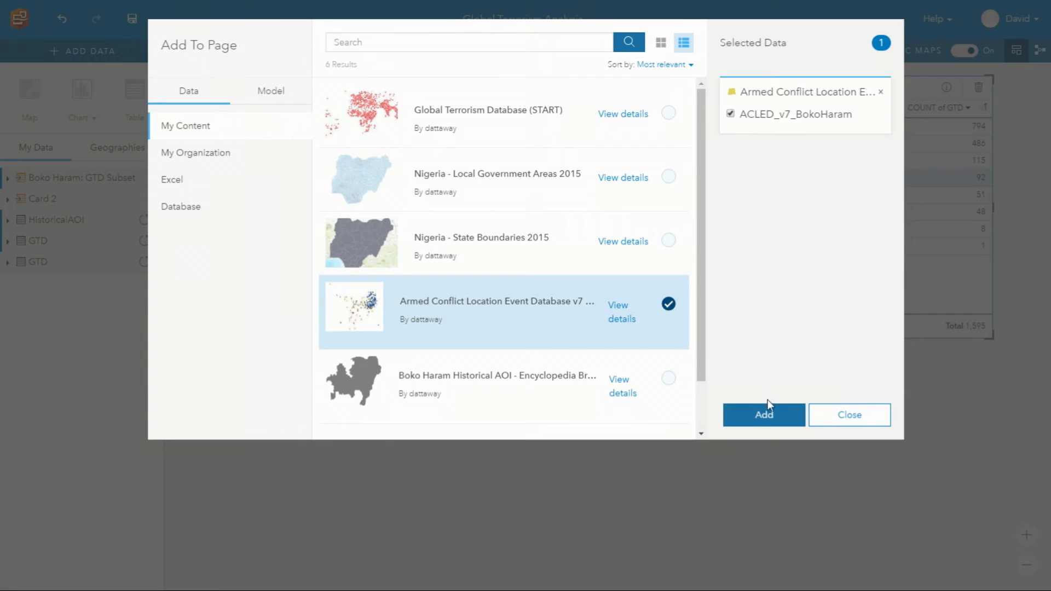
click(763, 413)
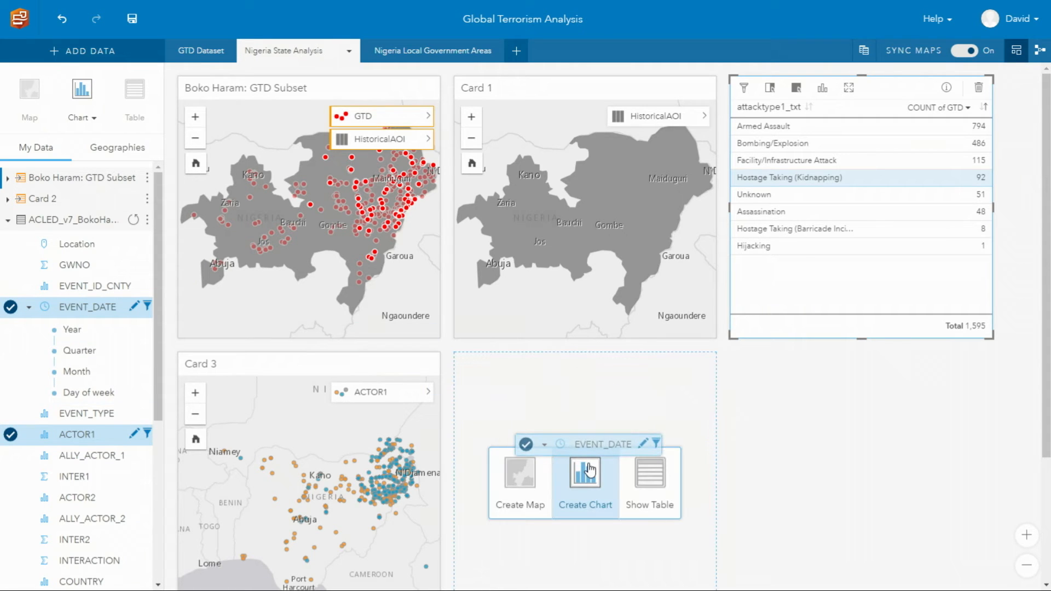
- Build a timeline of ACLED event counts by EVENT_DATE split by ACTOR1
click(585, 486)
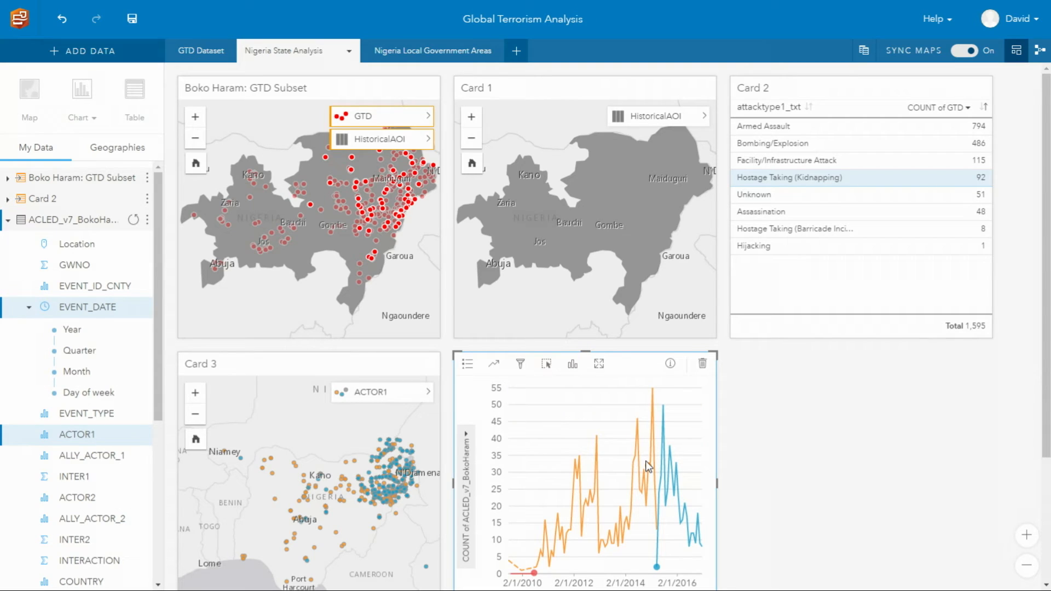
mouse_move(651, 464)
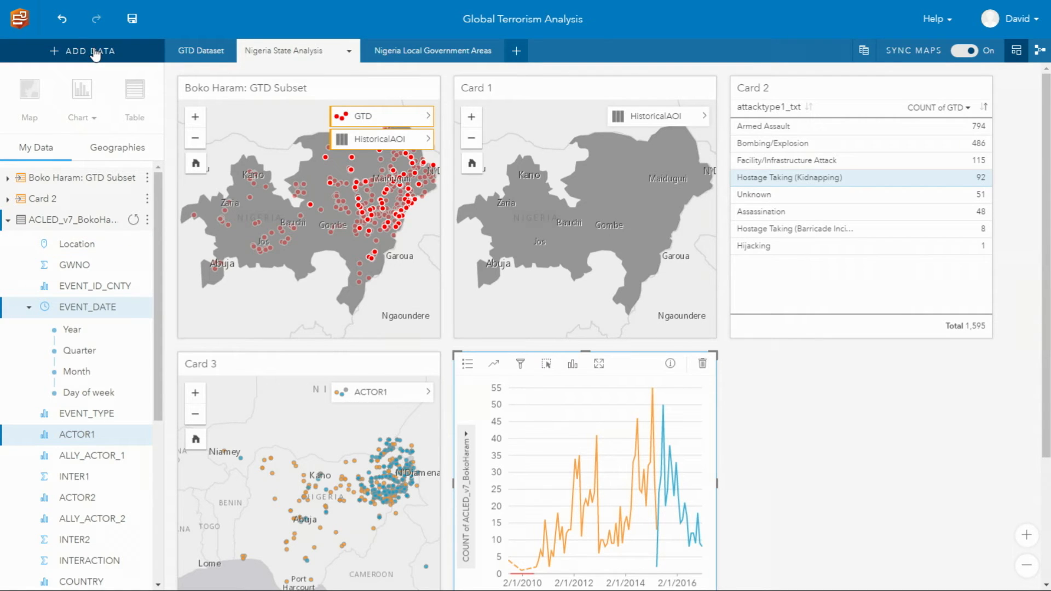
- Add Nigeria State Boundaries 2015 and aggregate ACLED events into states
click(83, 52)
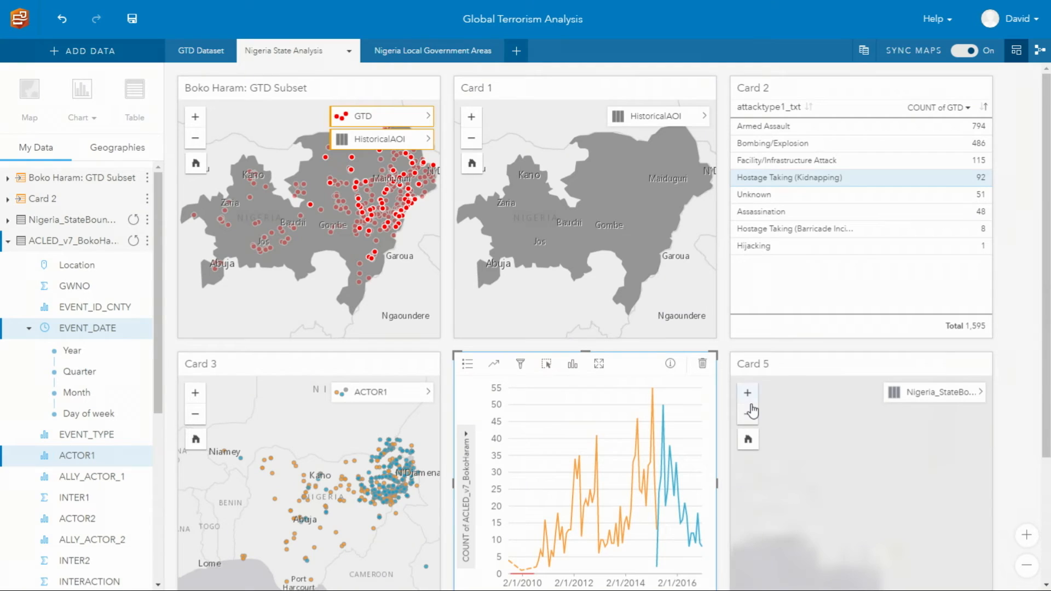
click(747, 393)
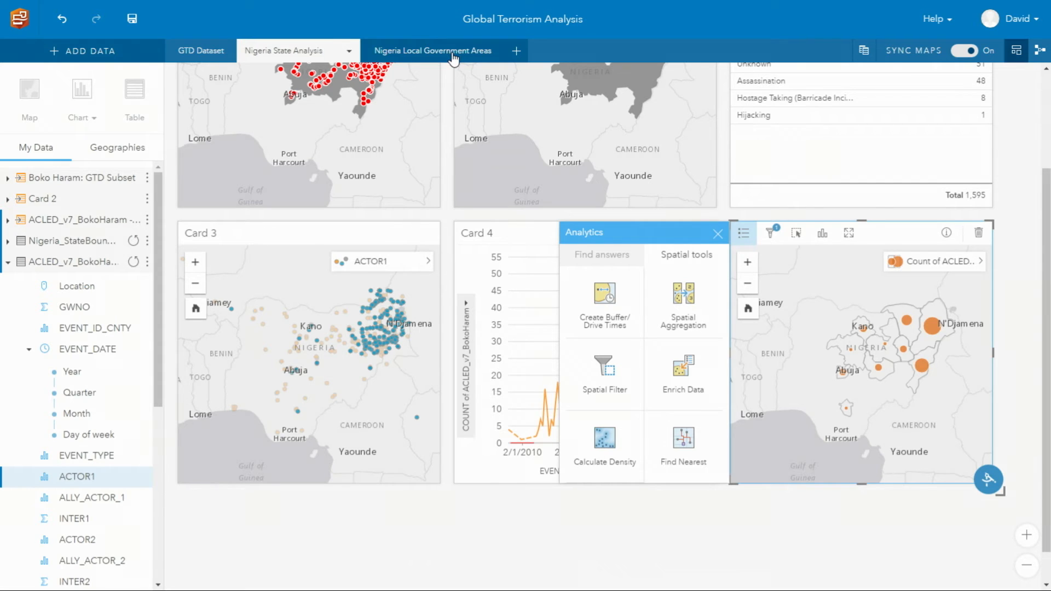
- Review the LGA page's population and purchasing power card descriptions, then return them to maps
click(432, 51)
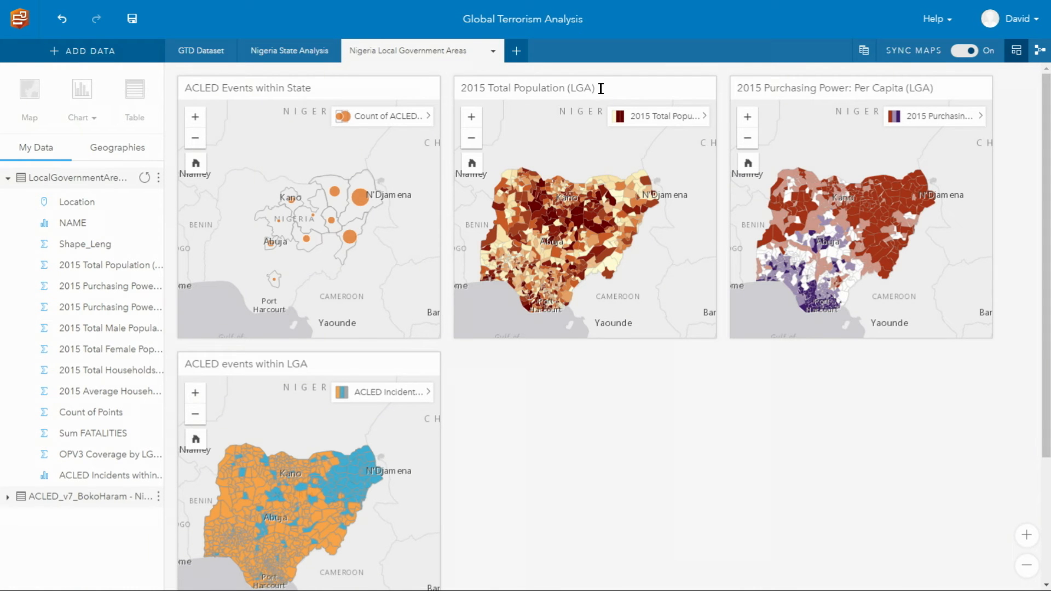
click(109, 265)
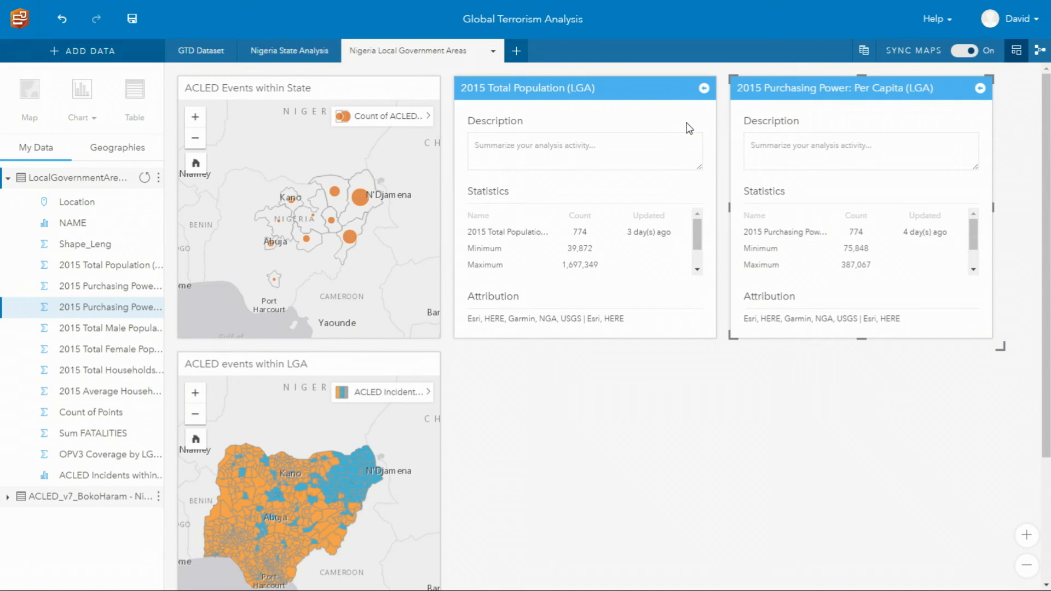
mouse_move(568, 241)
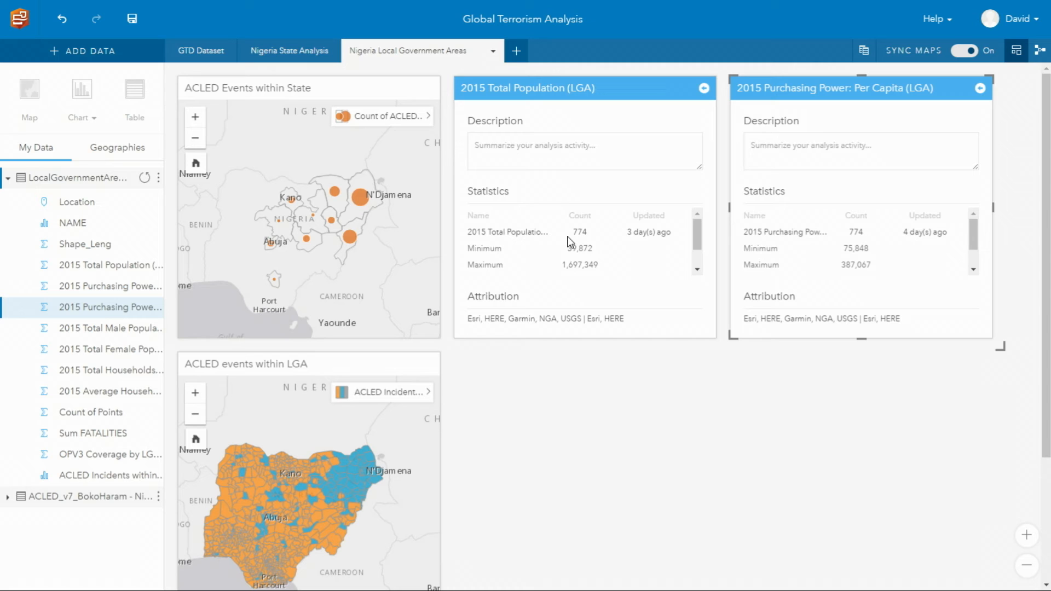
mouse_move(676, 188)
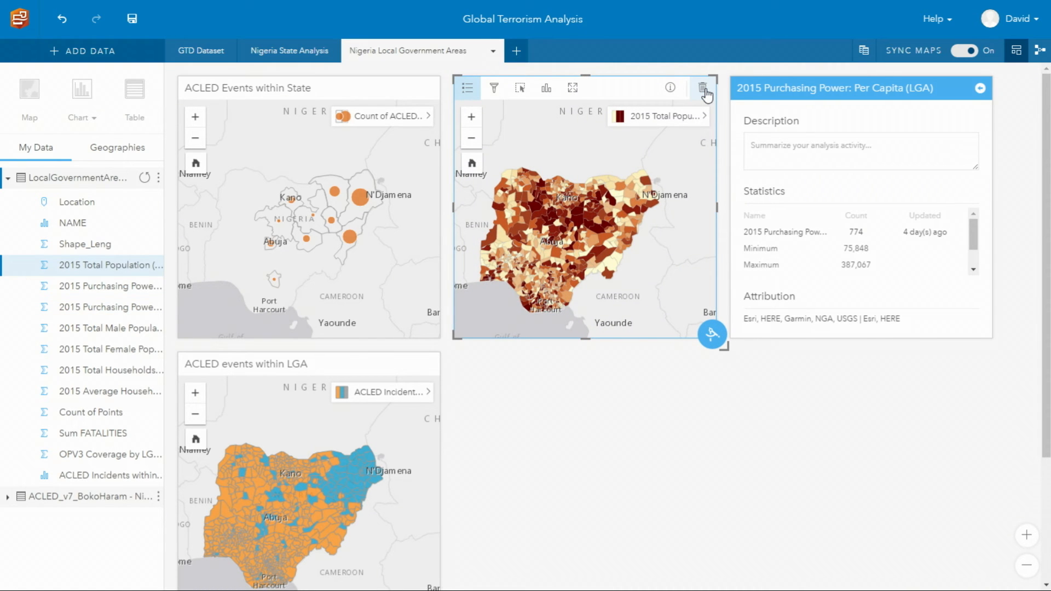
mouse_move(984, 92)
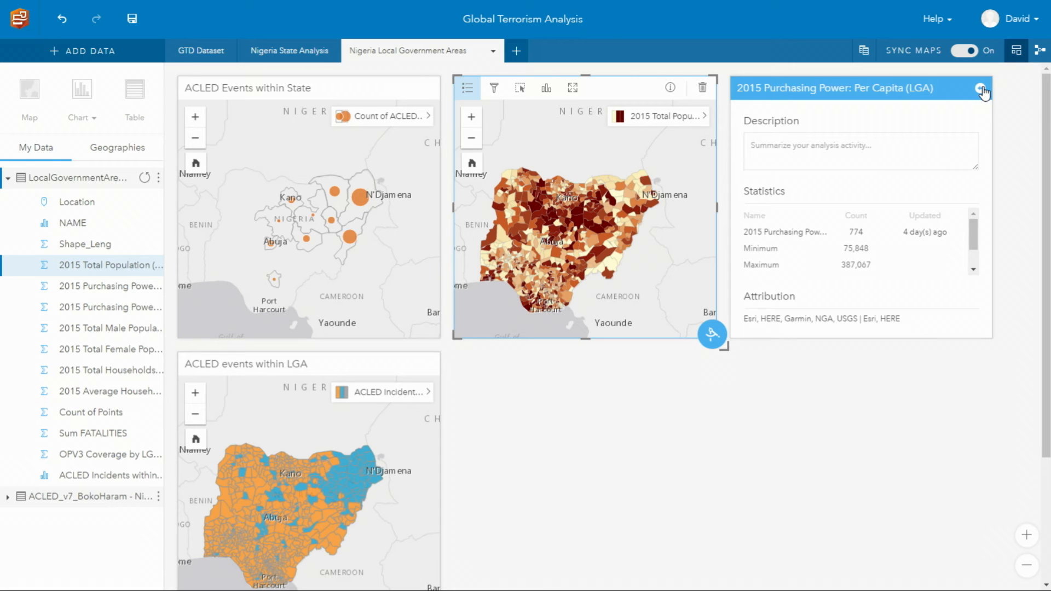
click(983, 88)
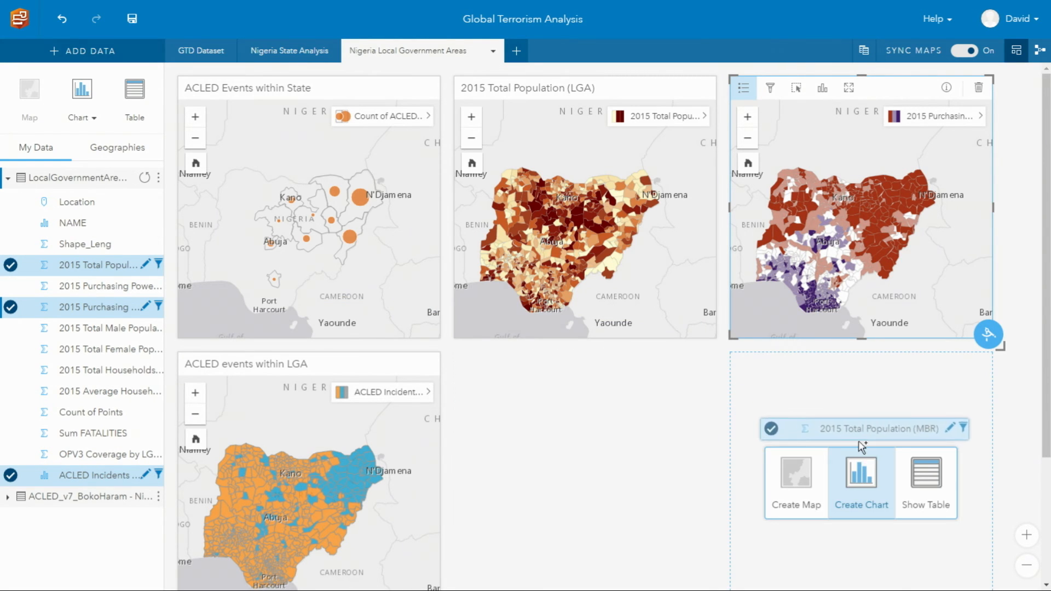
- Add a purchasing power vs population scatterplot by LGA and style the events map by ACLED incidents YES
click(862, 471)
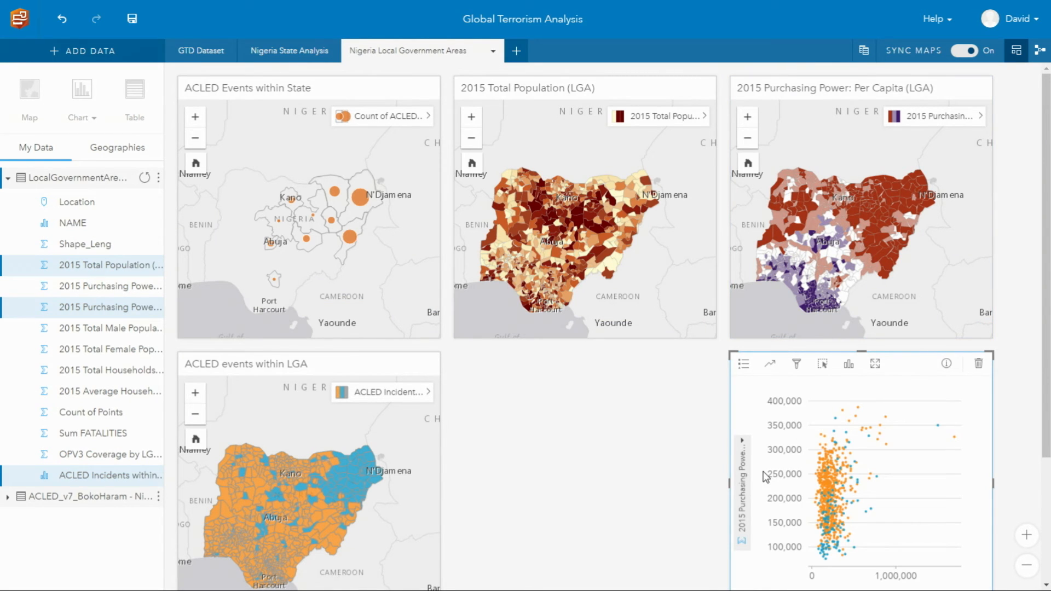
click(428, 392)
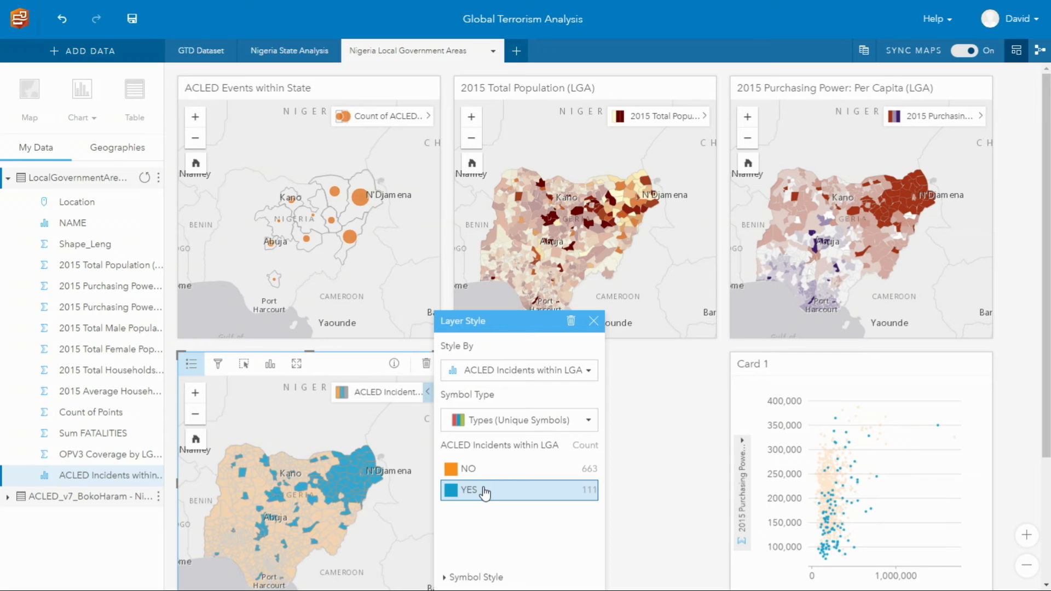
click(1040, 51)
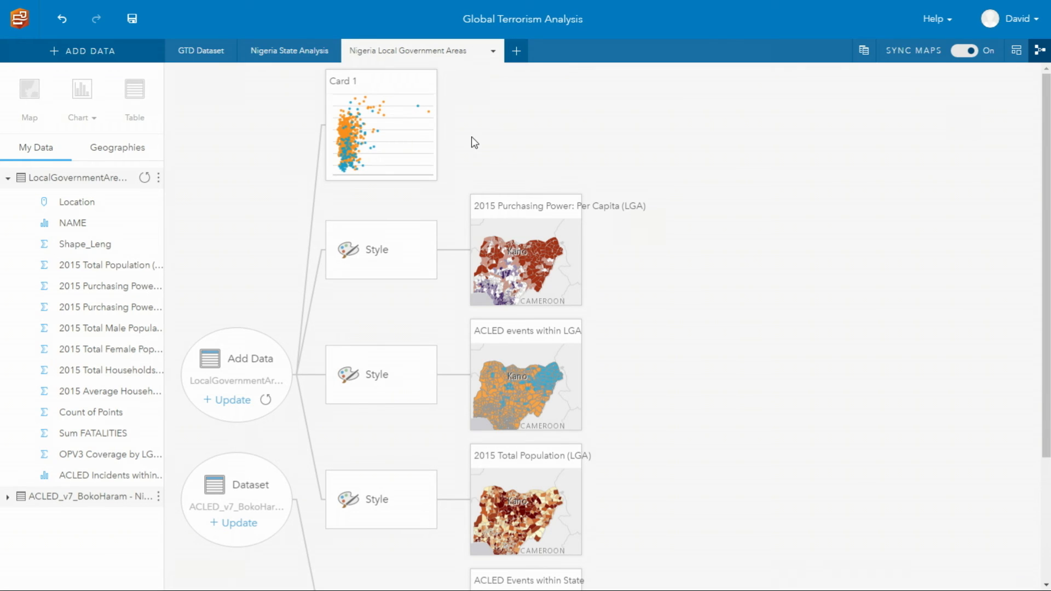
mouse_move(214, 61)
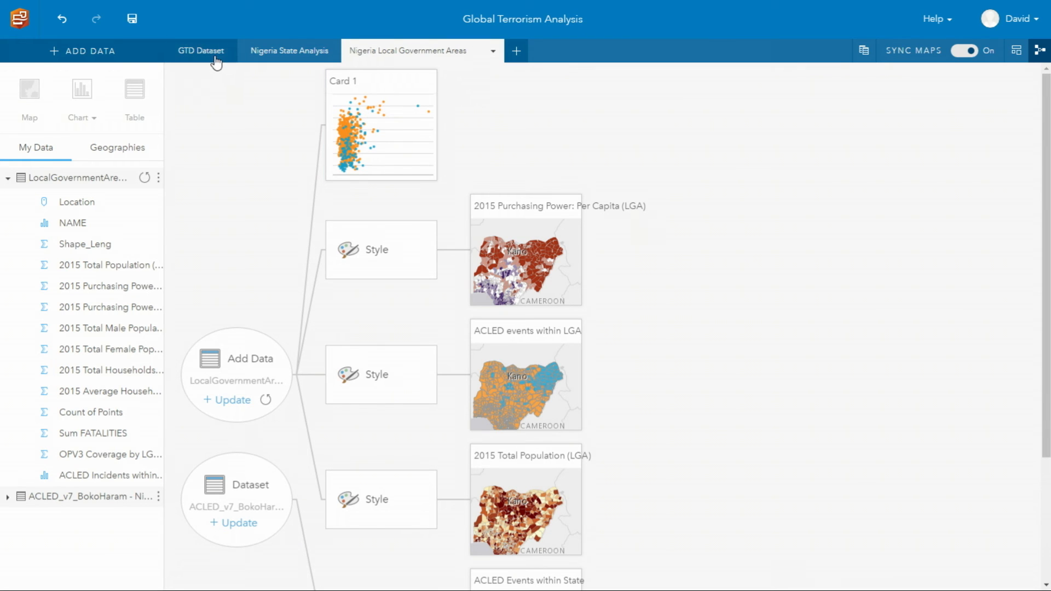
- Review the GTD Dataset and Nigeria State Analysis workflows, then show the LGA page's options
click(201, 50)
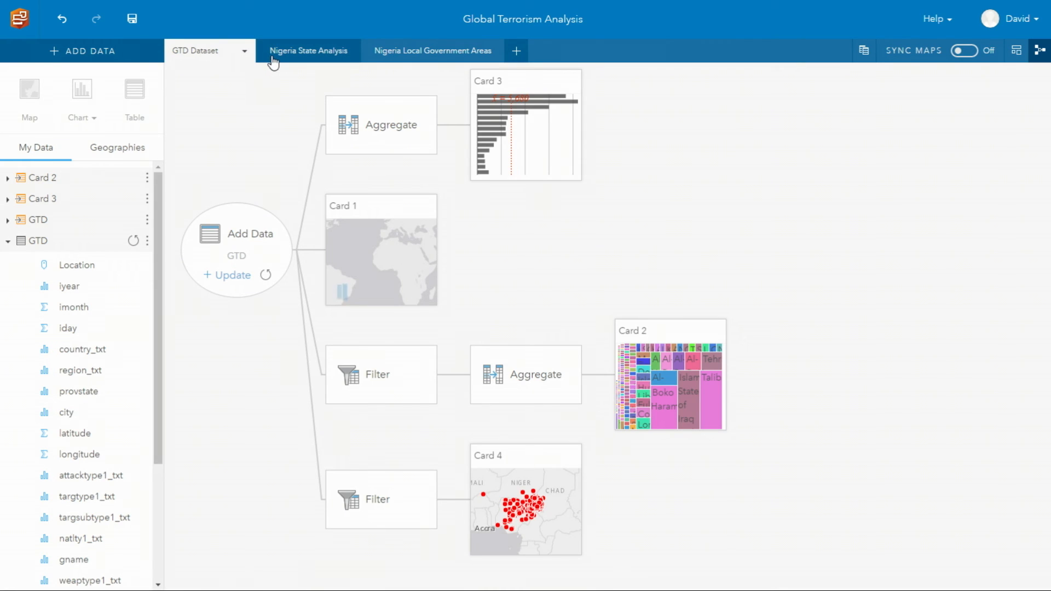
click(308, 50)
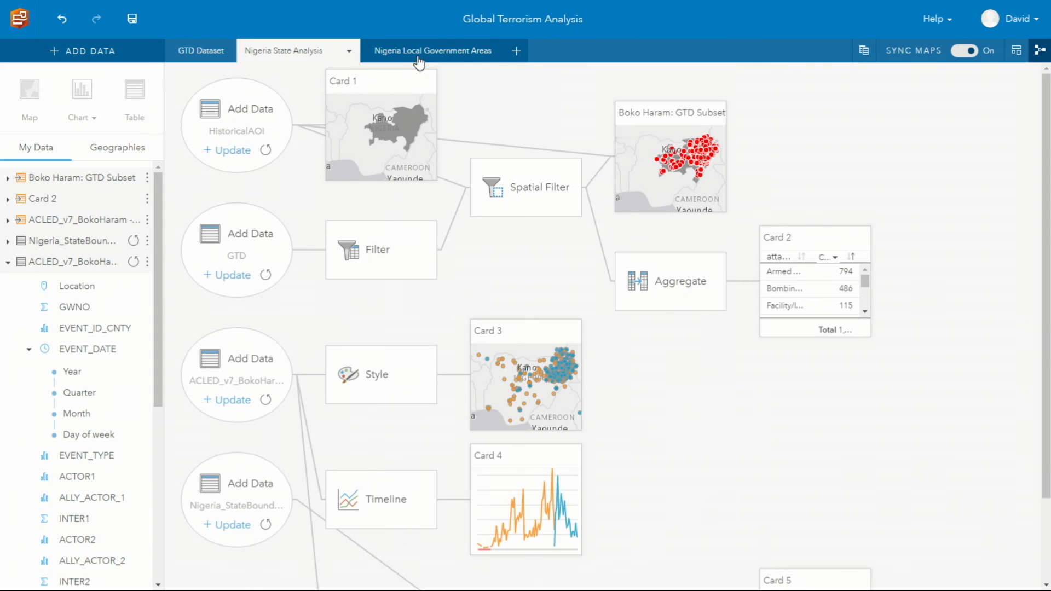
click(432, 51)
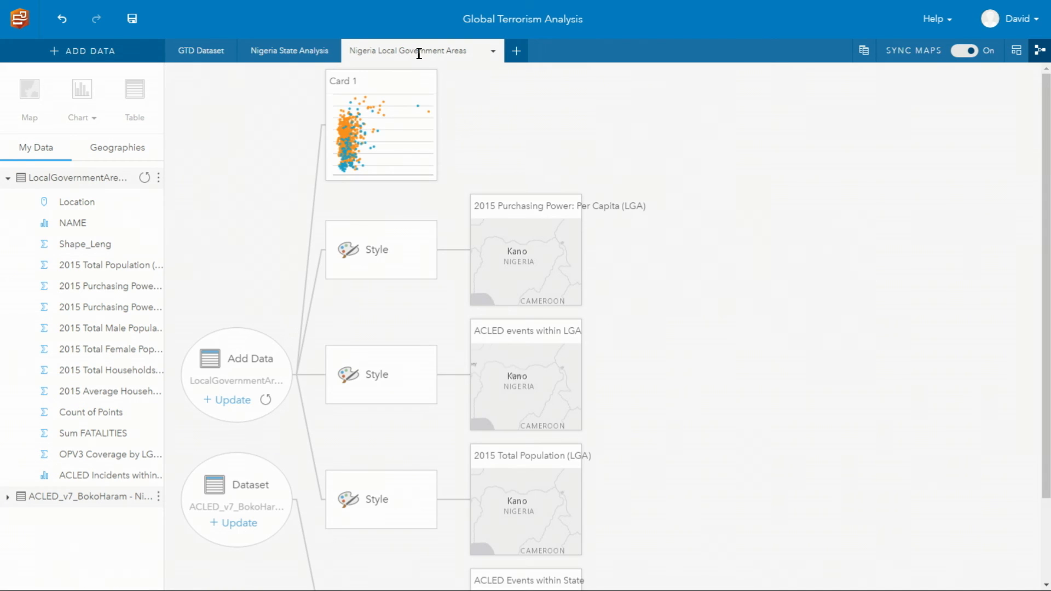
click(492, 52)
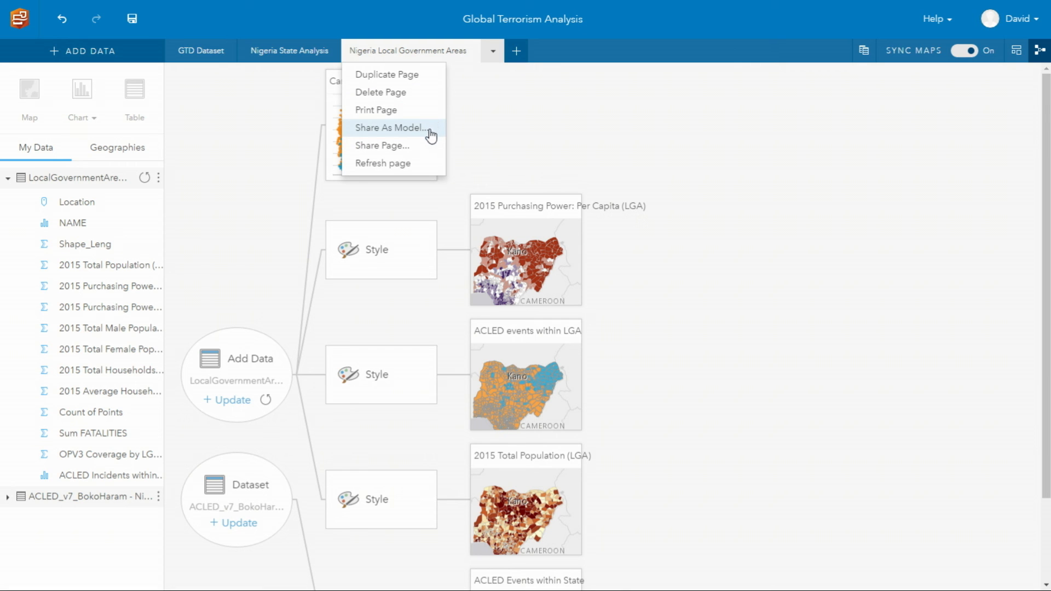
- Share the LGA page as a model with Everyone (public) and Portal for ArcGIS, then view the shared item
click(382, 146)
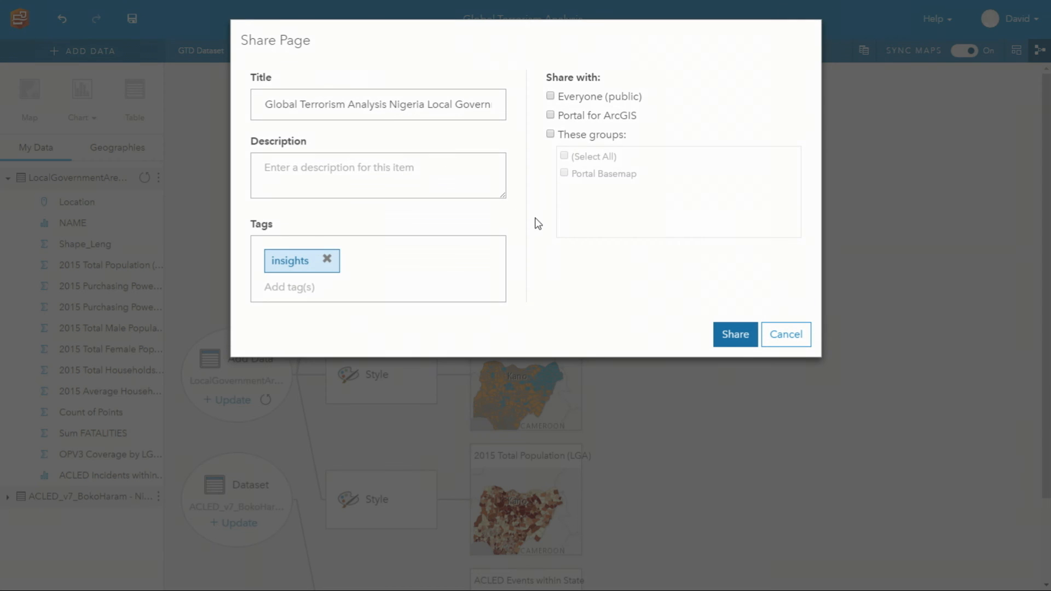
click(551, 115)
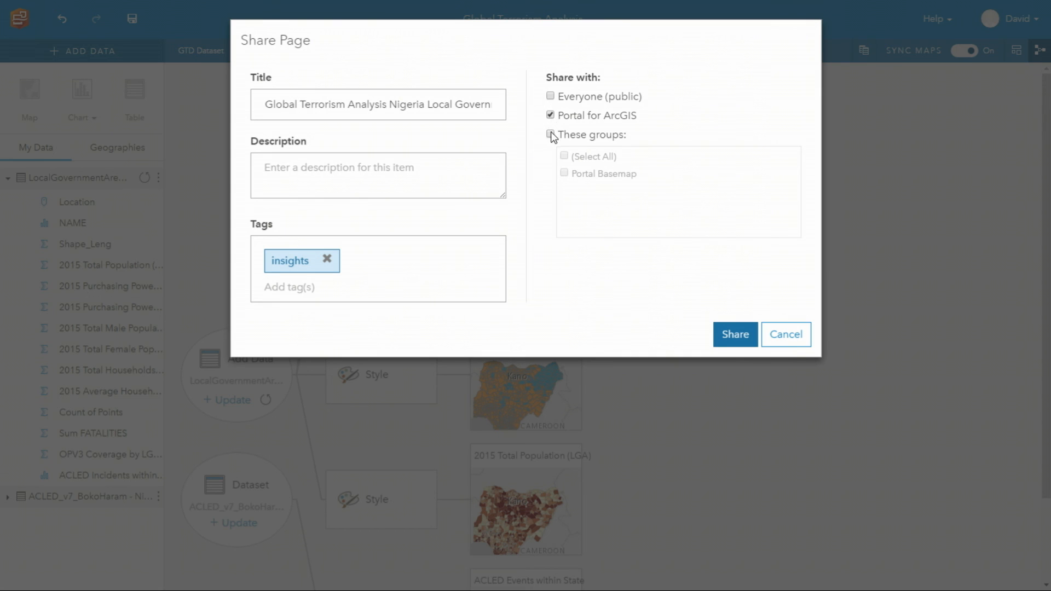
click(735, 334)
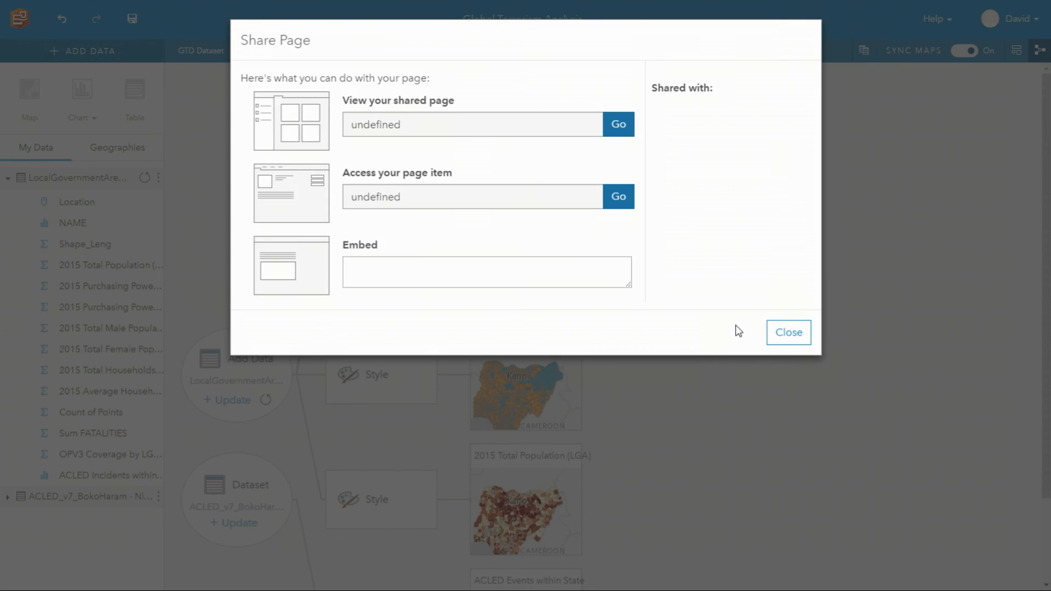
click(616, 123)
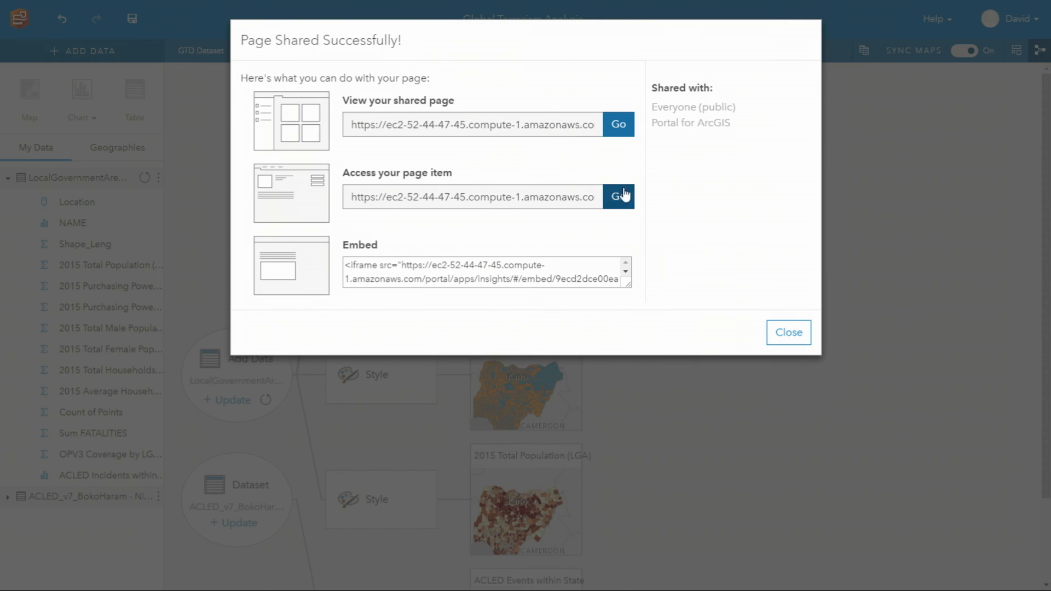